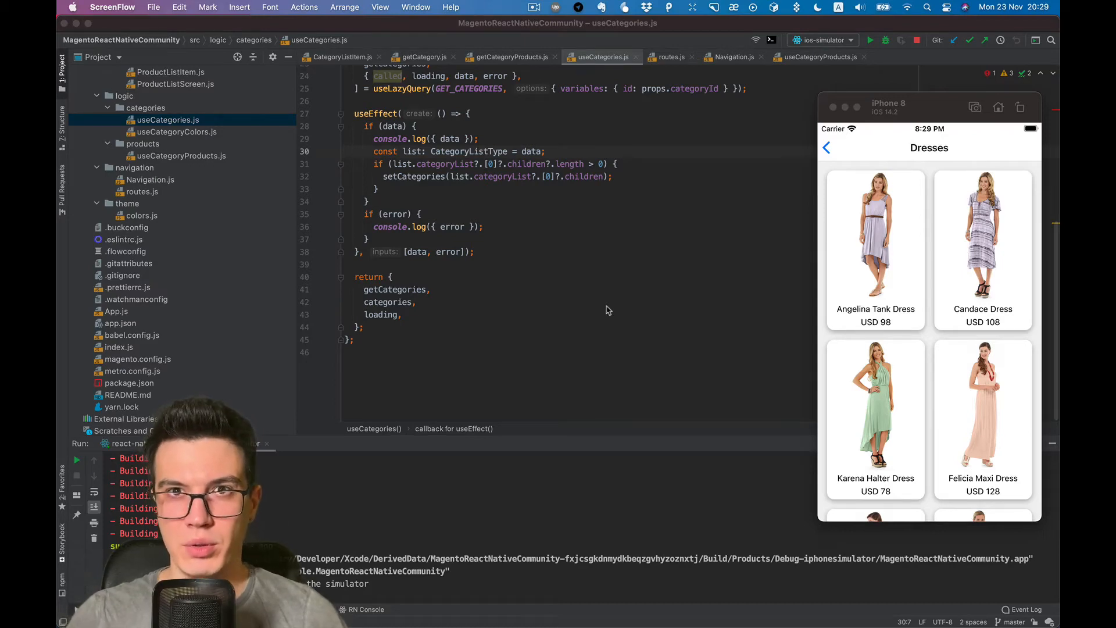
mouse_move(854, 239)
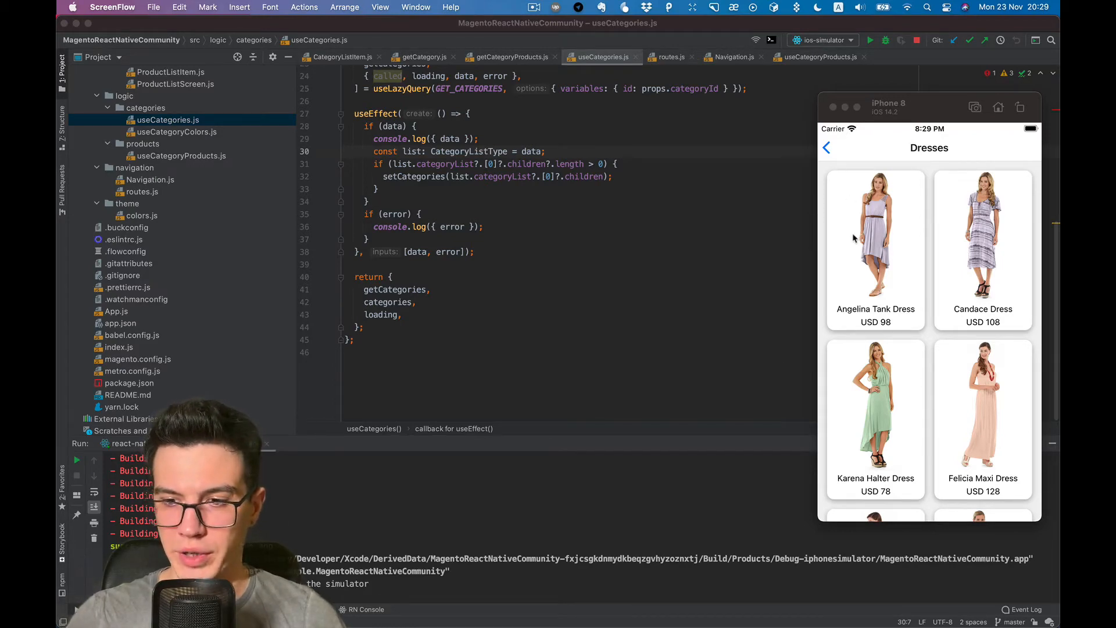
mouse_move(874, 262)
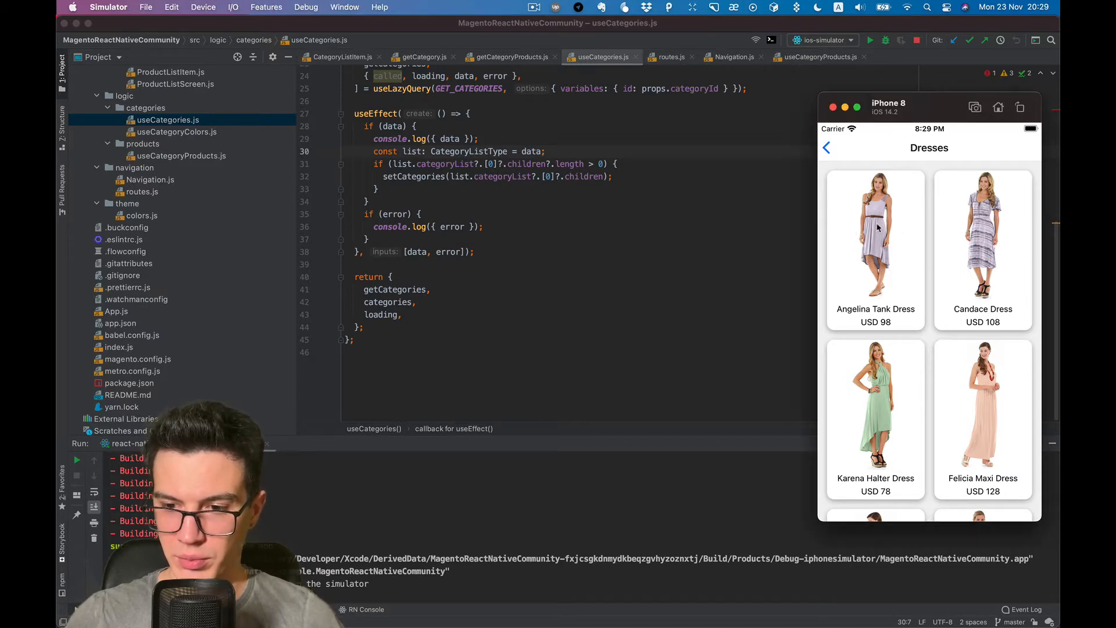
mouse_move(876, 251)
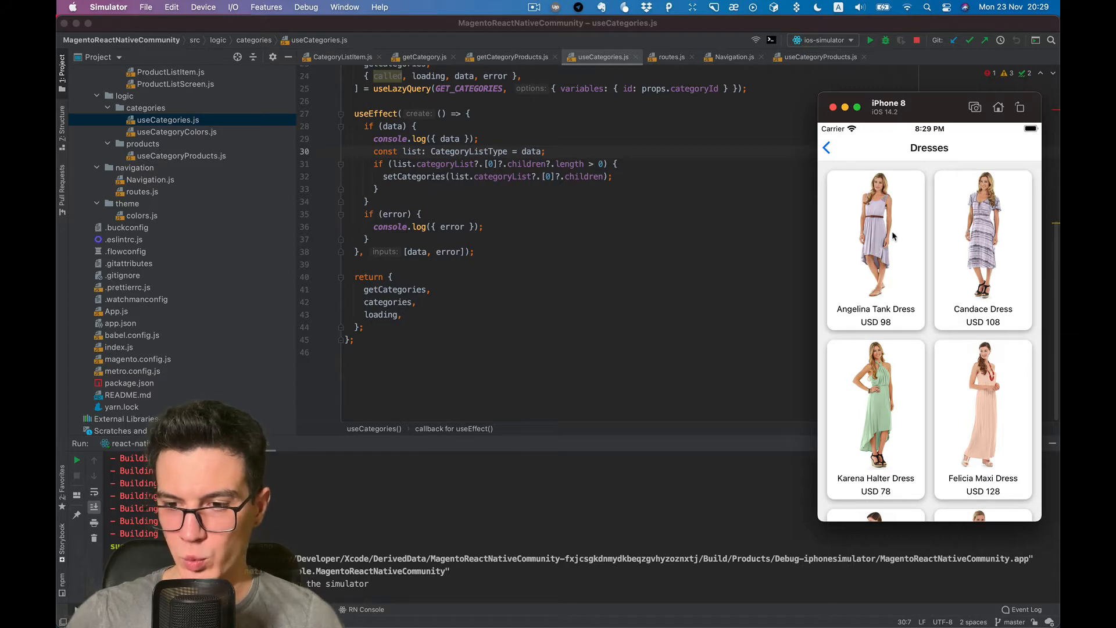
mouse_move(567, 332)
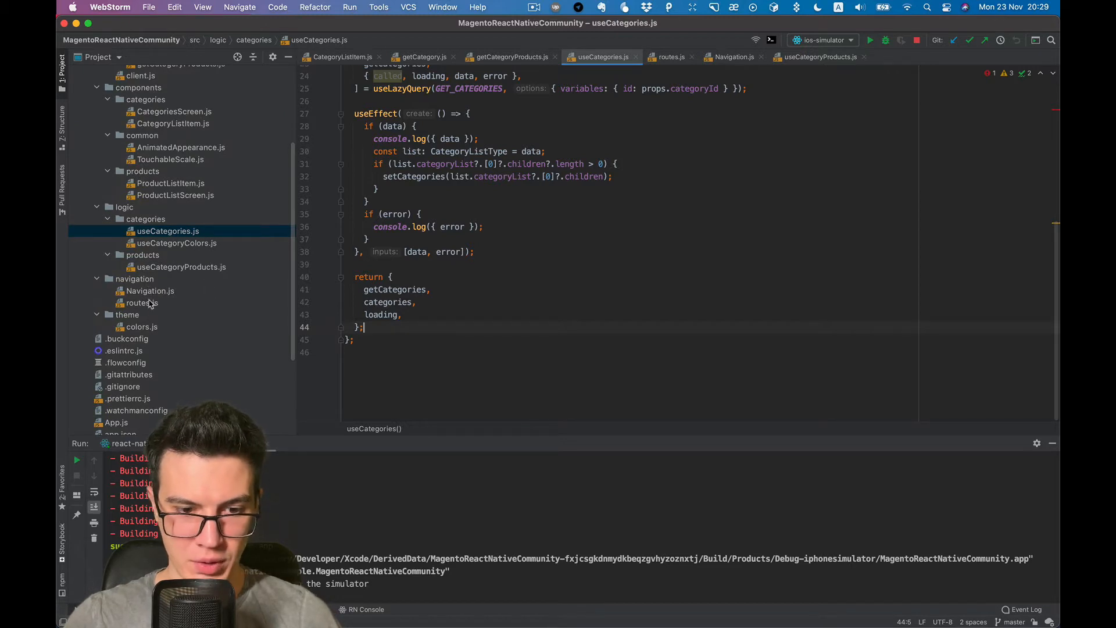
Step: In Navigation.js, add a Stack.Screen for NAVIGATION_PRODUCT_DETAILS_ROUTE titled 'Product Details' using ProductDetailsScreen
click(141, 302)
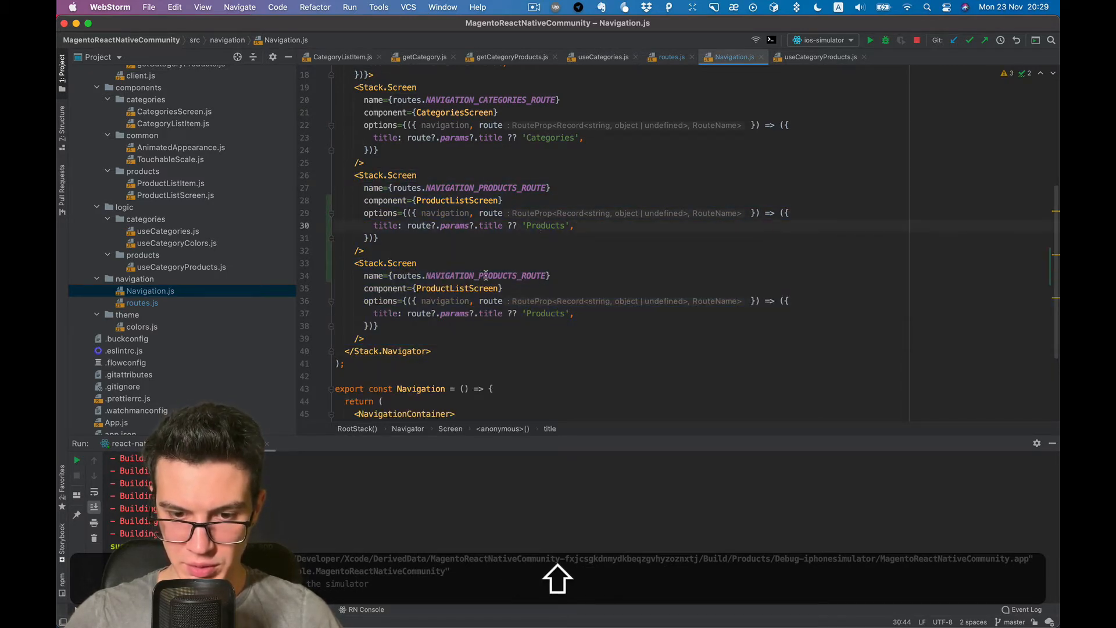
text(NA})
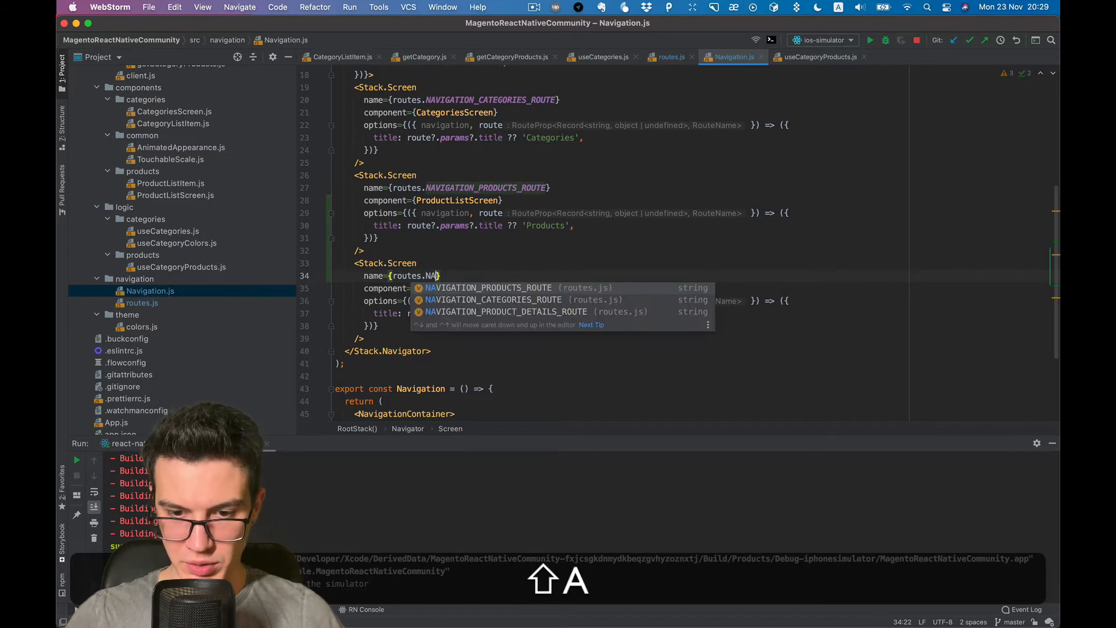
key(enter)
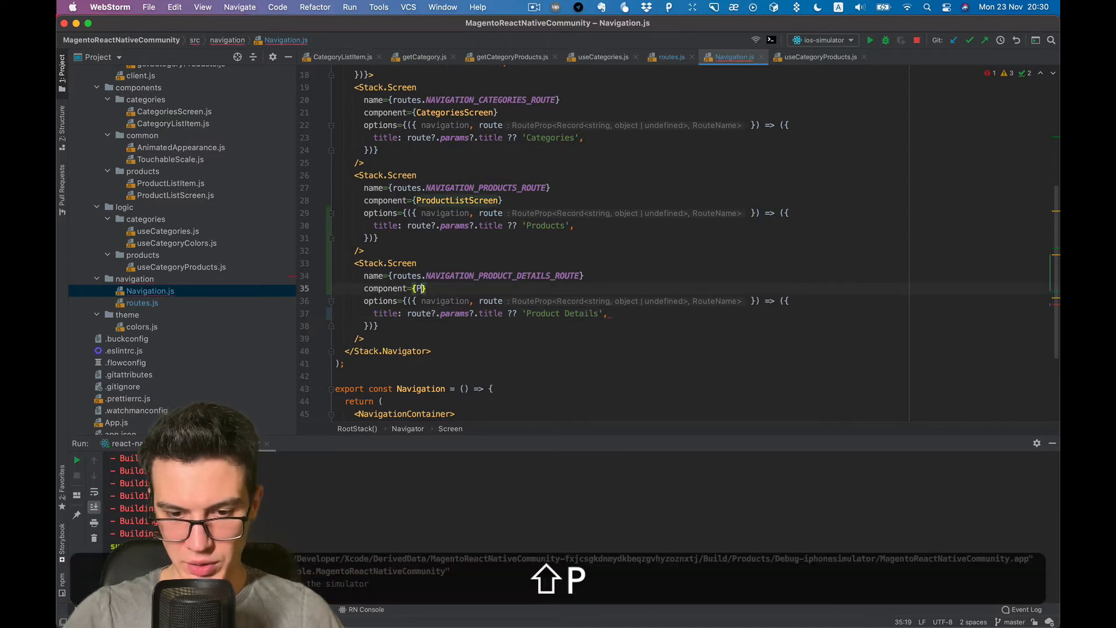
text(roduct)
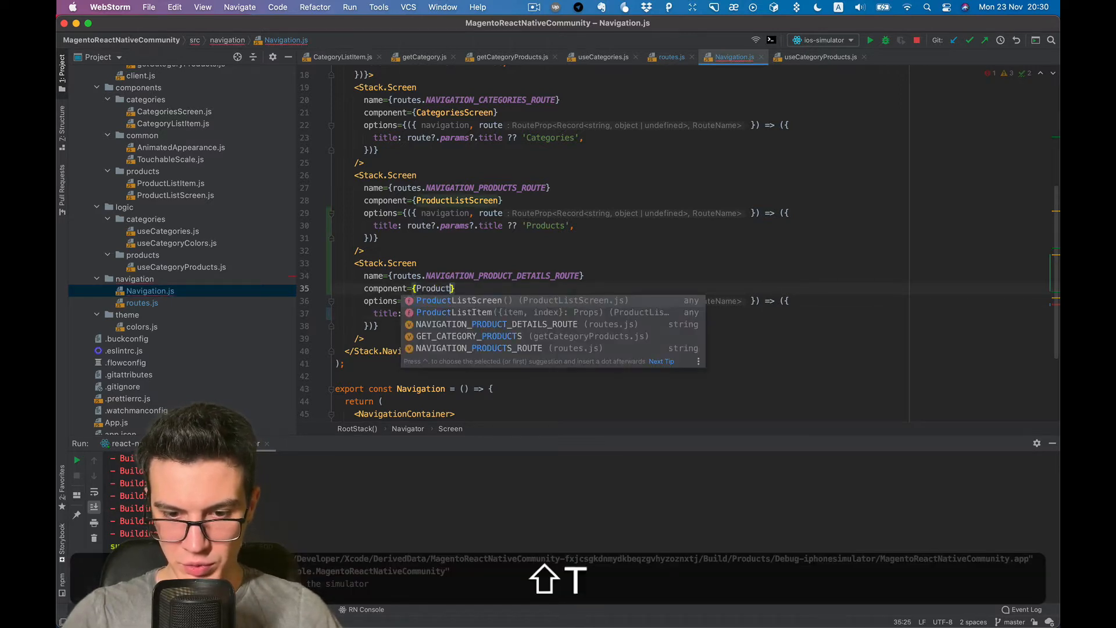
text(Details)
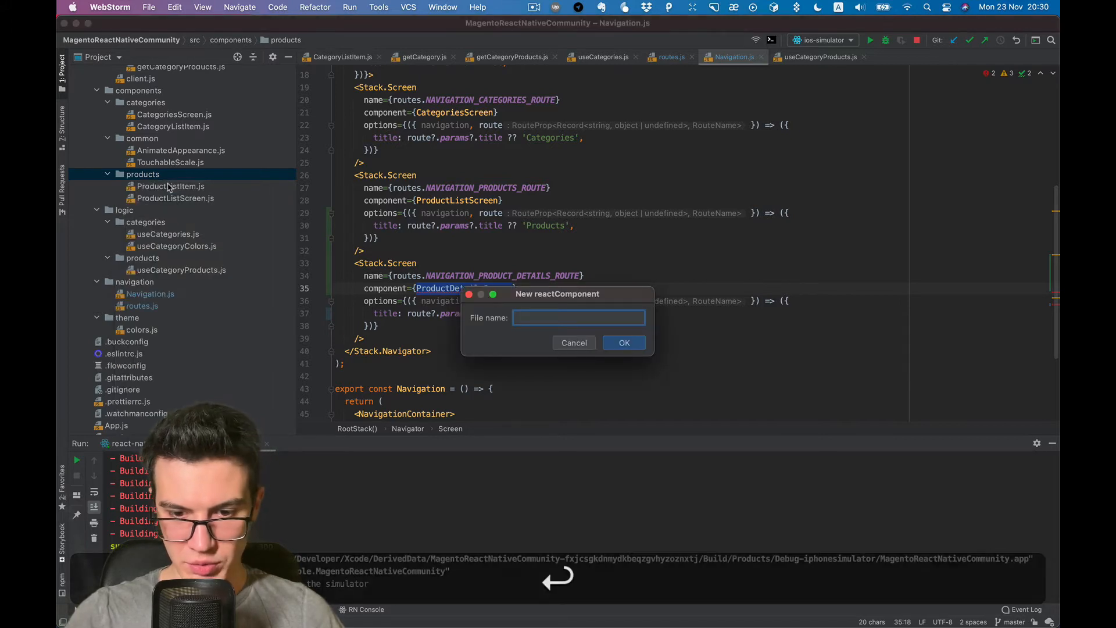
Step: Create ProductDetailsScreen.js and import View and Text from react-native-markup-kit
click(623, 342)
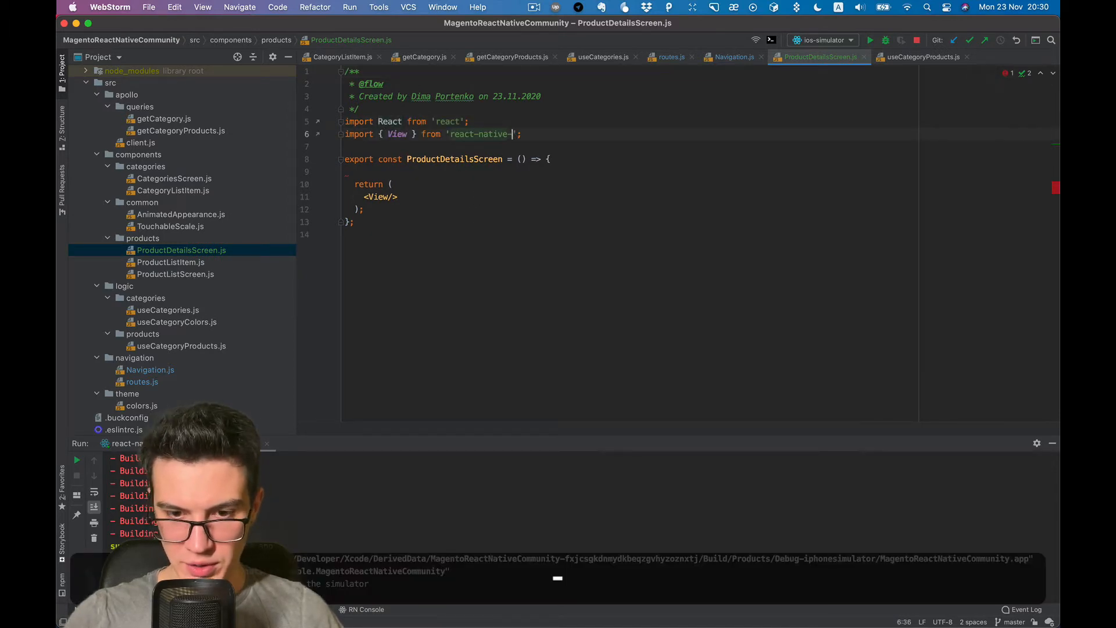
text(markup-kit)
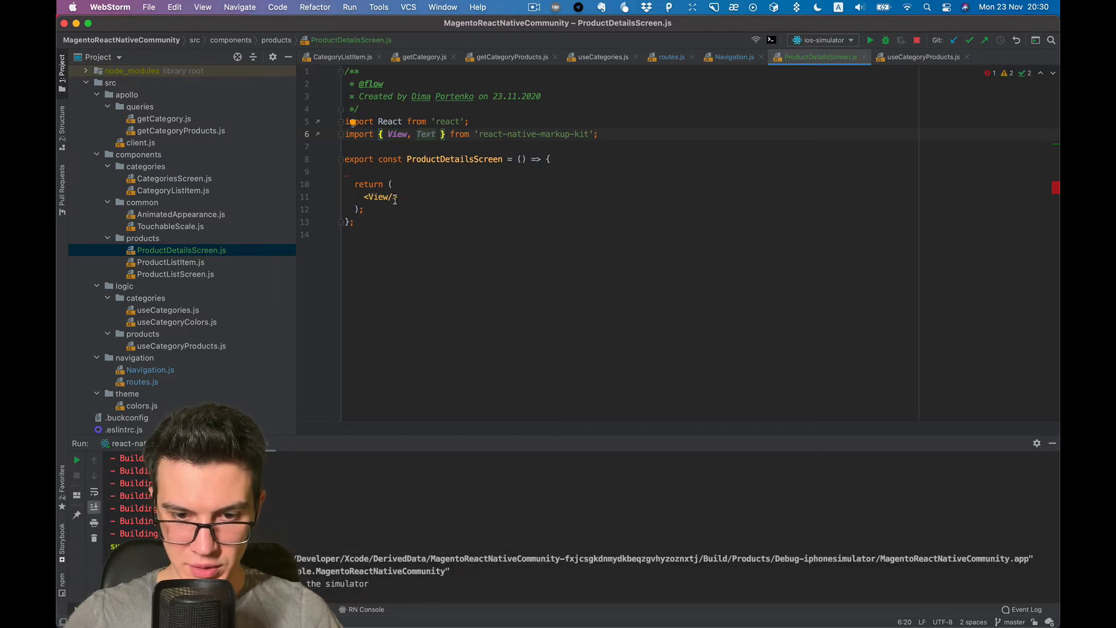
key(enter)
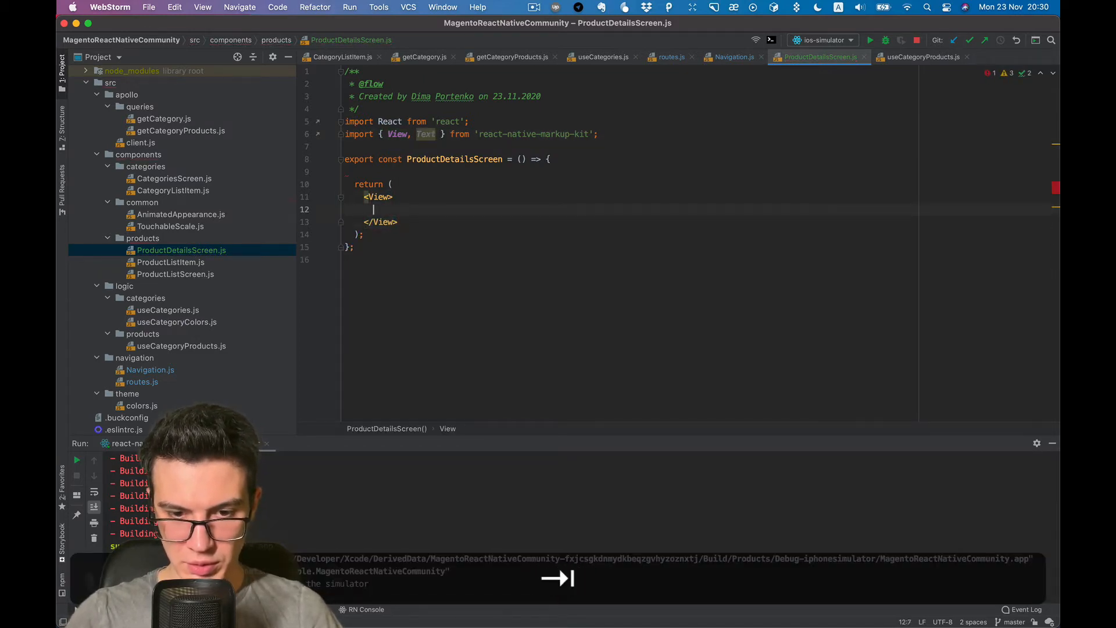
Step: Render <View flex center><Text>Product Details</Text></View> in ProductDetailsScreen
text(<Text></Text>)
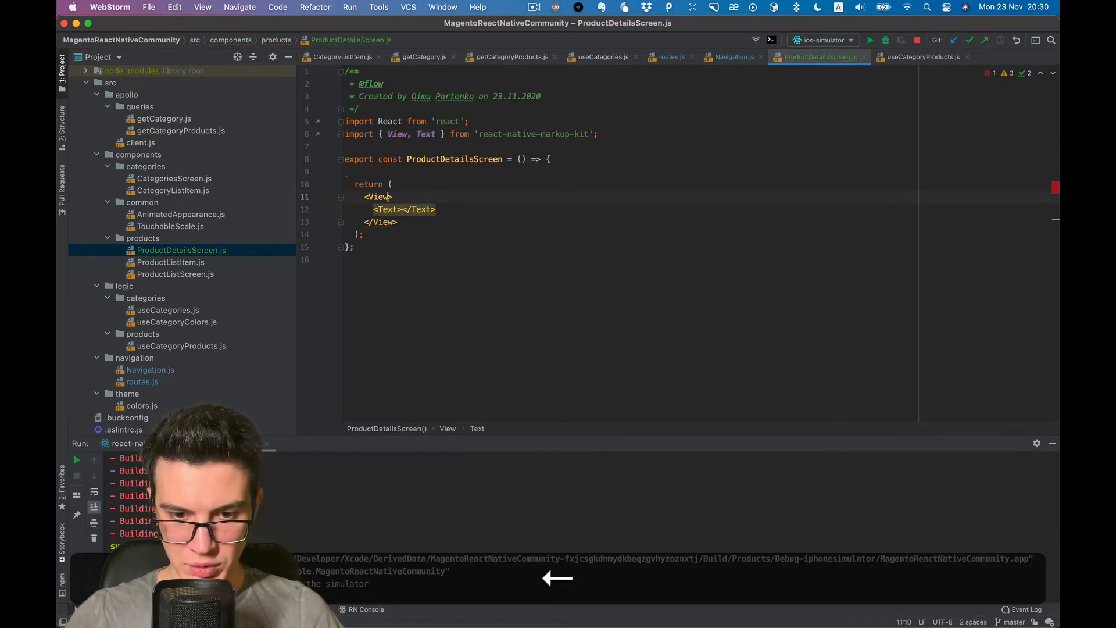
text(flex)
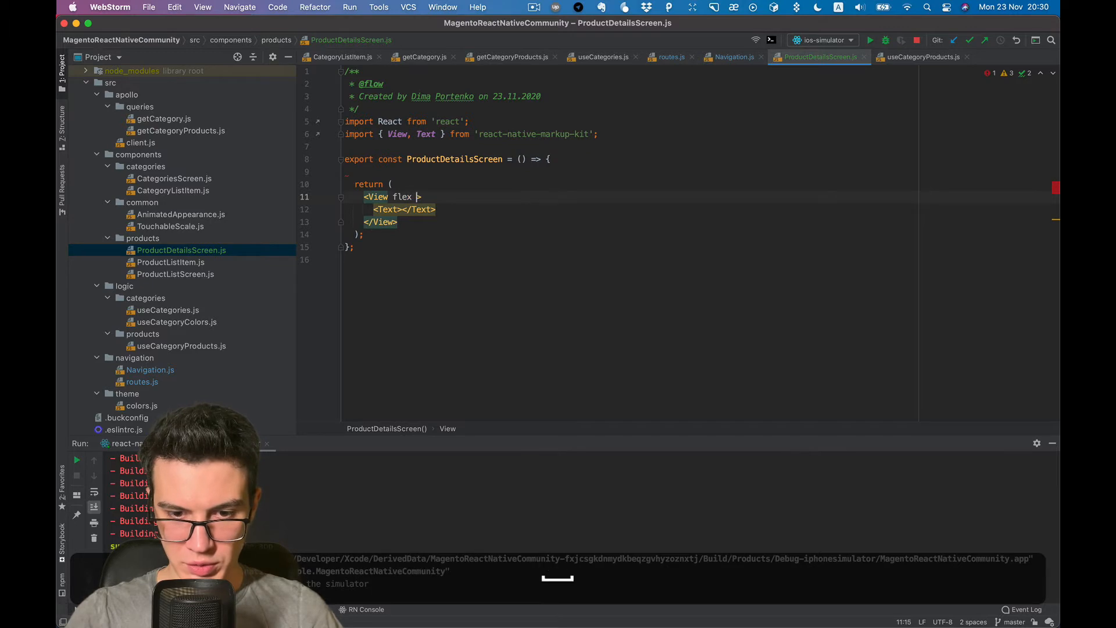
text(center)
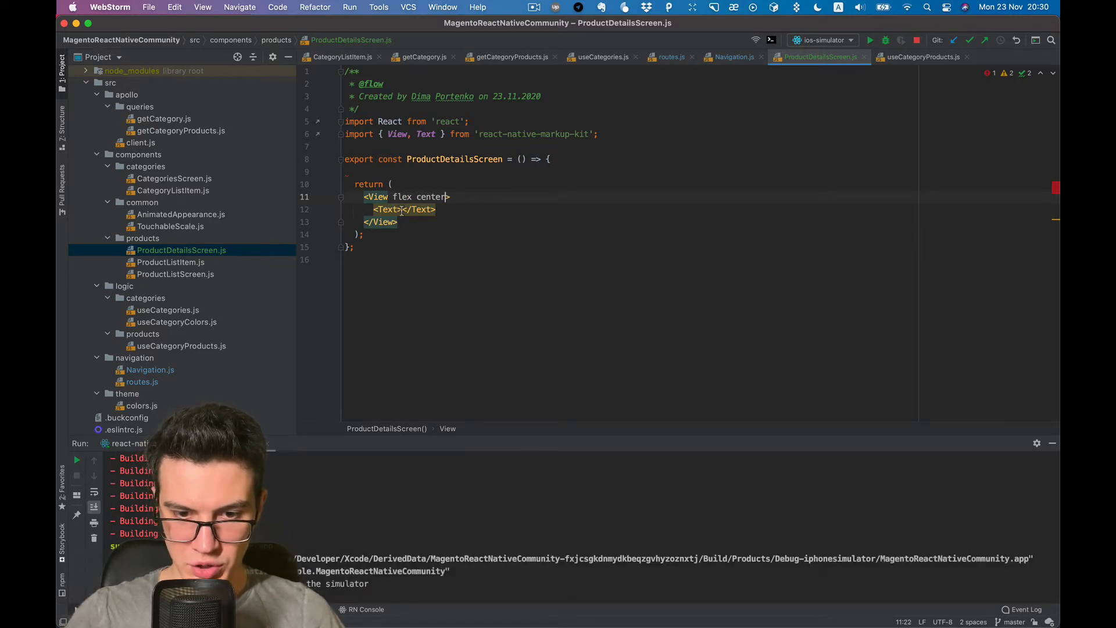
text(Product Dat)
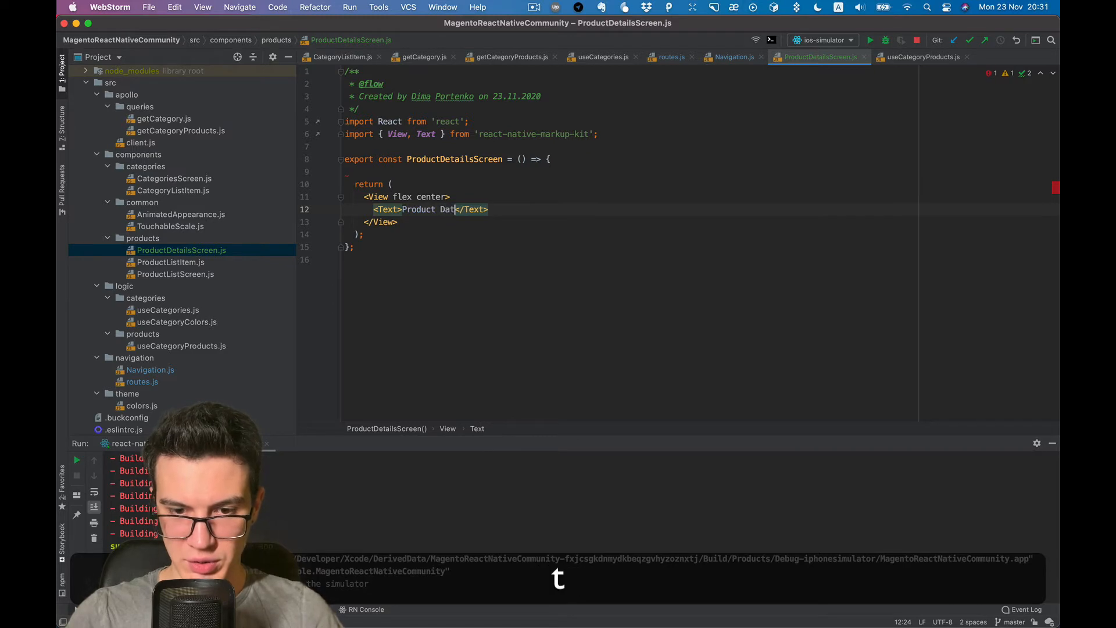
text(e)
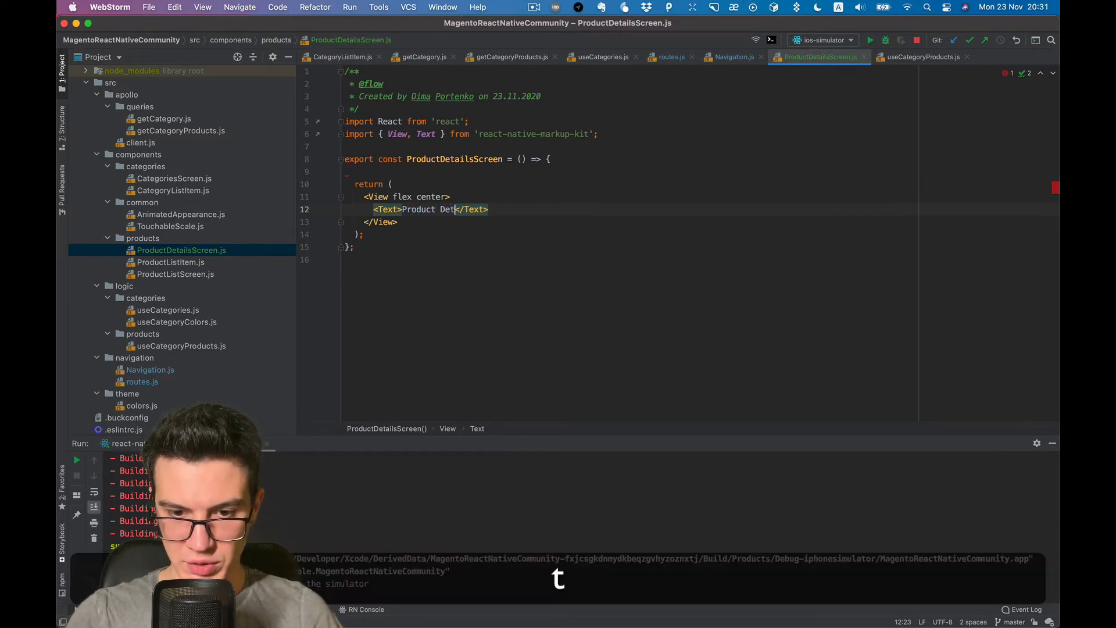
text(ails)
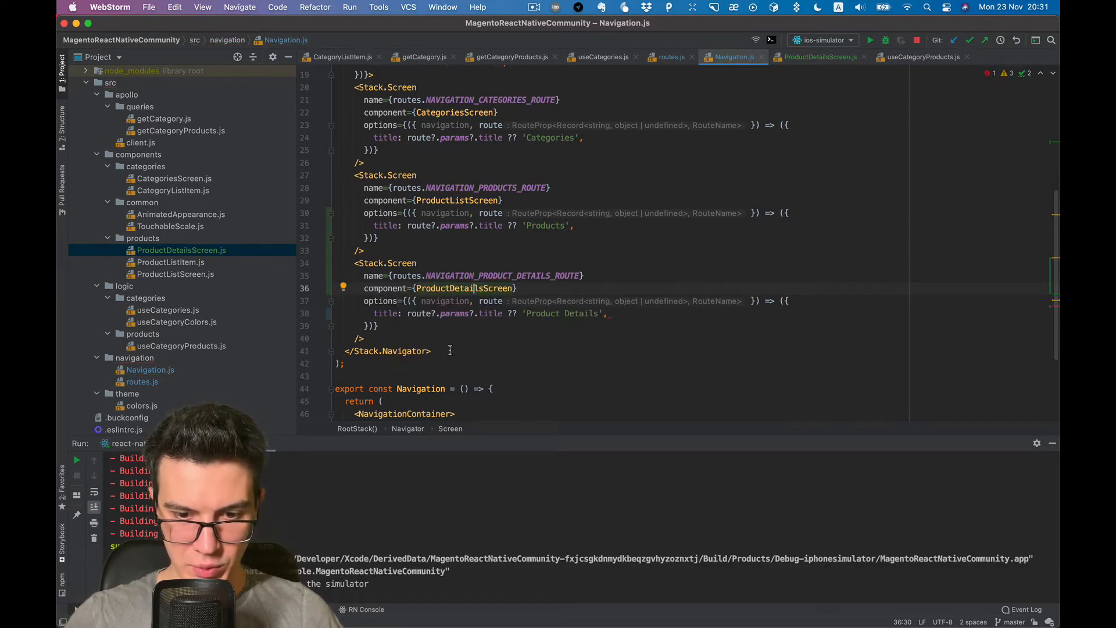
Step: Open ProductListScreen.js from the Project tree and navigate into ProductListItem.js
scroll(down, 3)
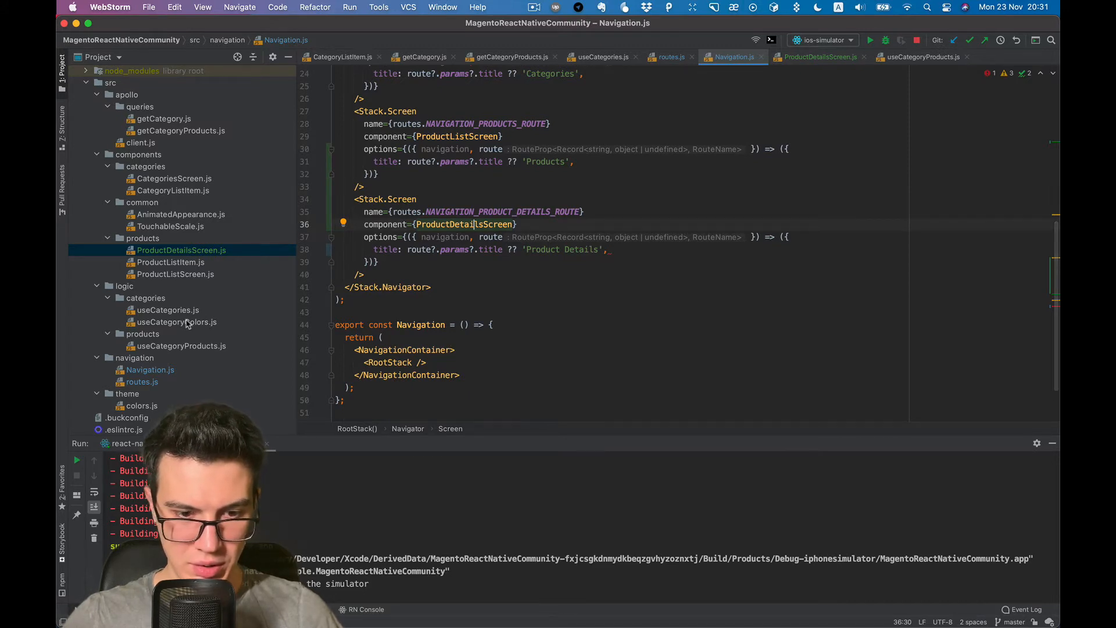
mouse_move(218, 185)
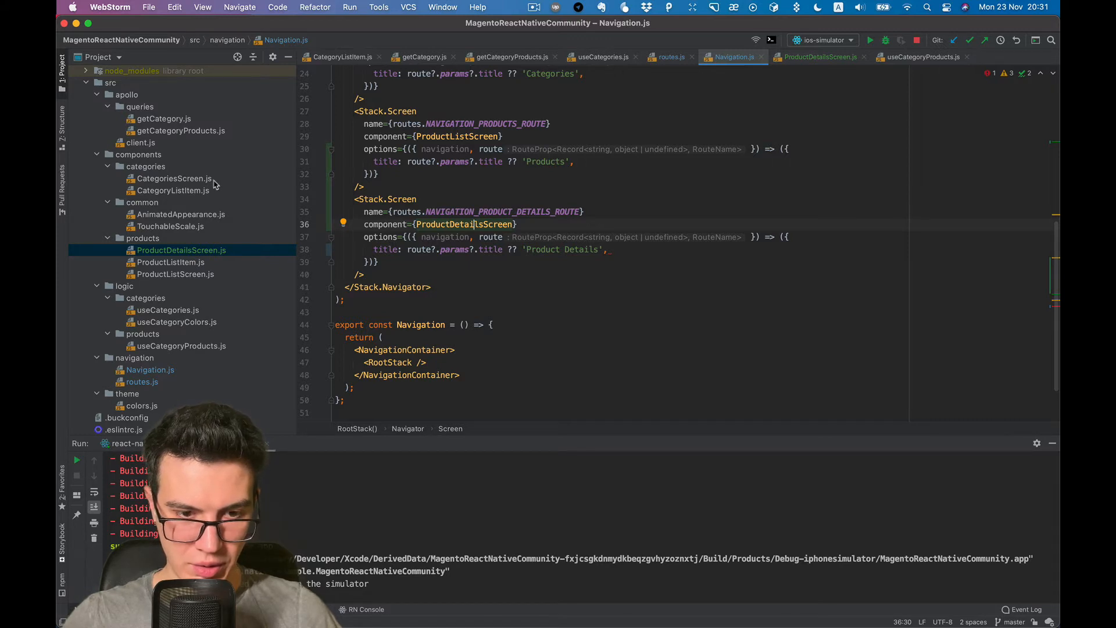
mouse_move(181, 169)
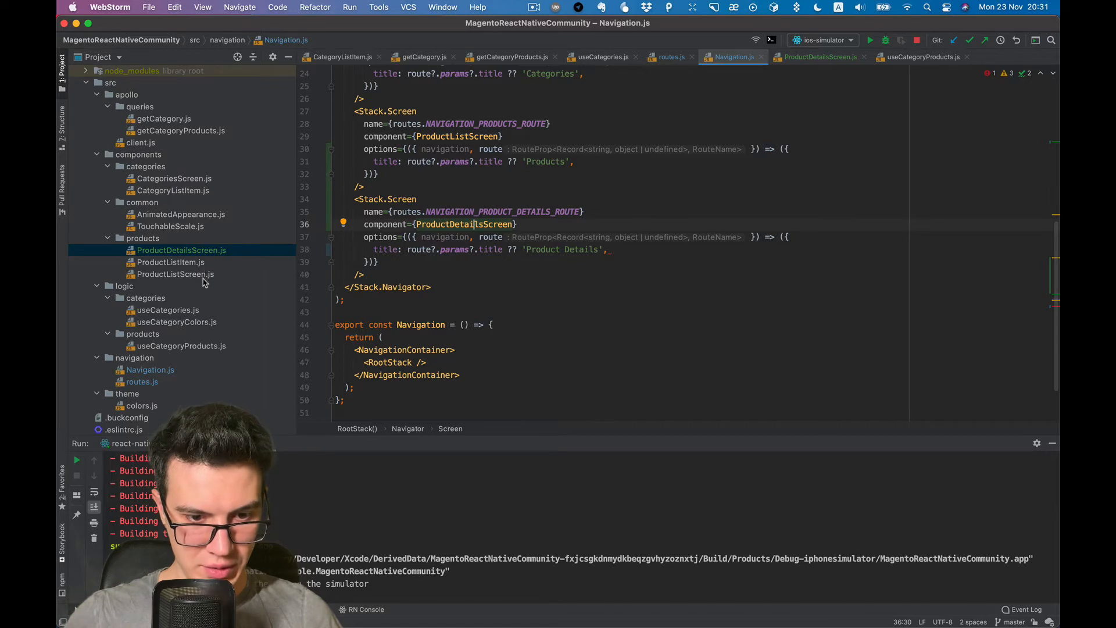
click(175, 275)
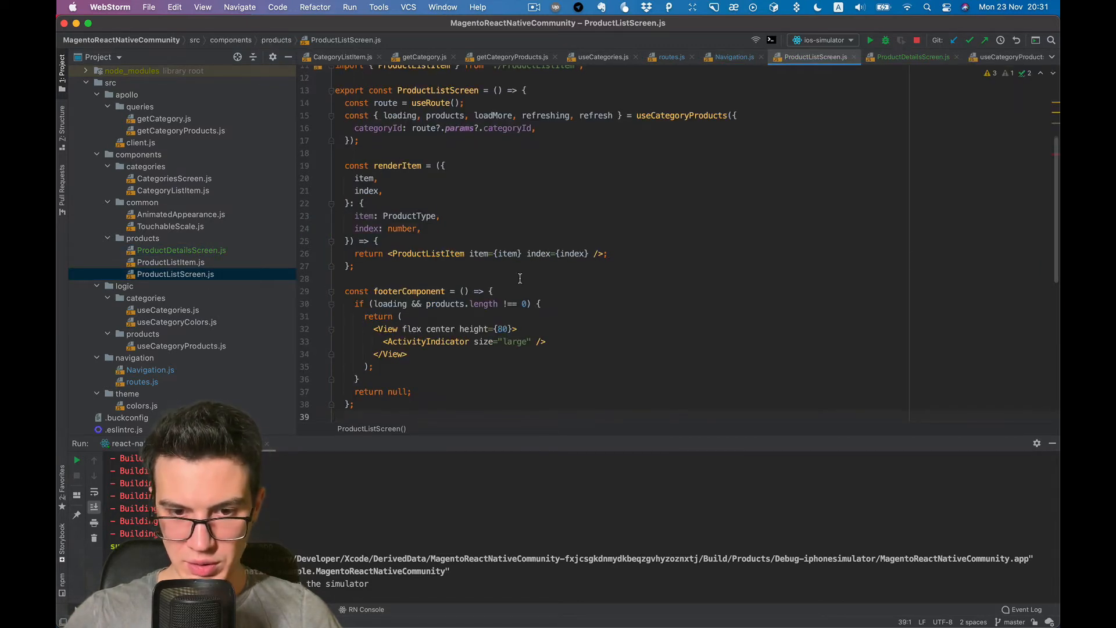
scroll(down, 3)
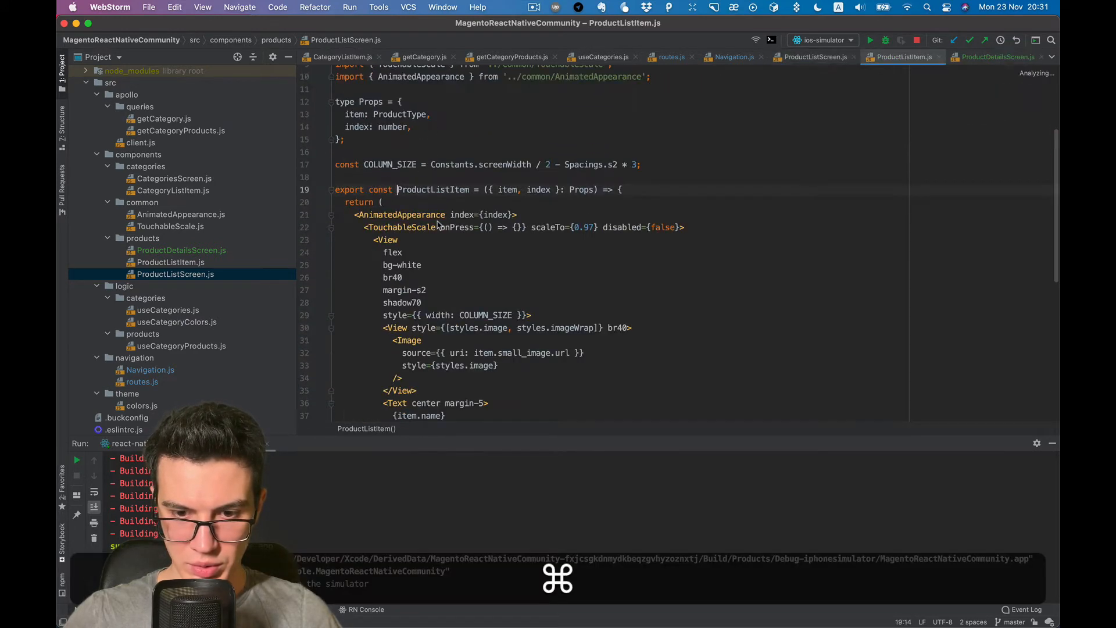
Step: In ProductListScreen.js declare an empty const onProductItemPress = () => {} handler
click(811, 57)
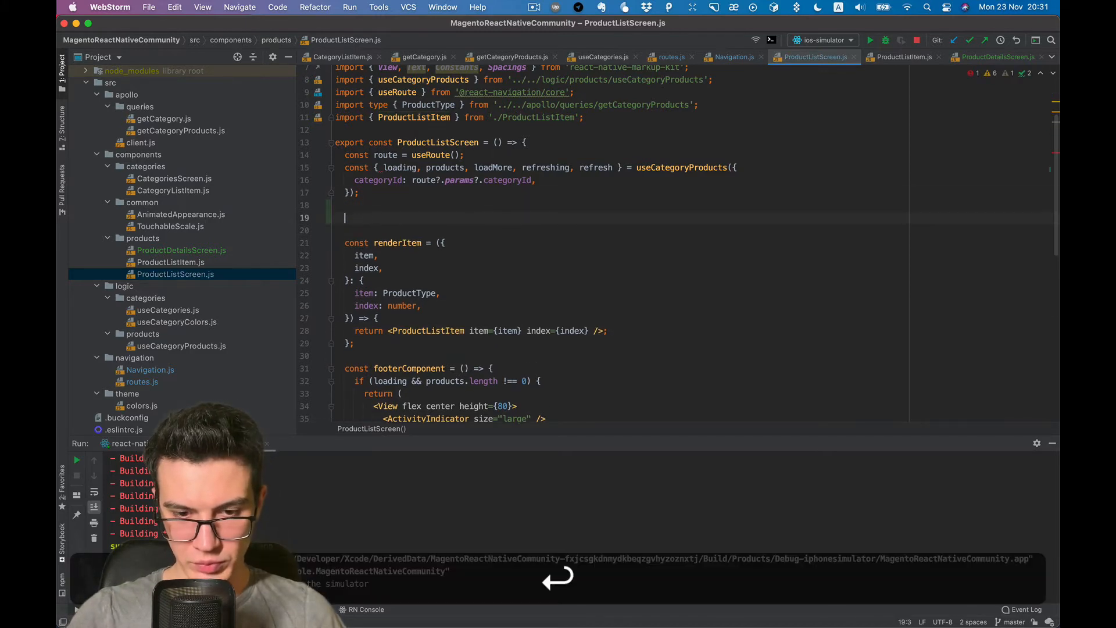
text(const)
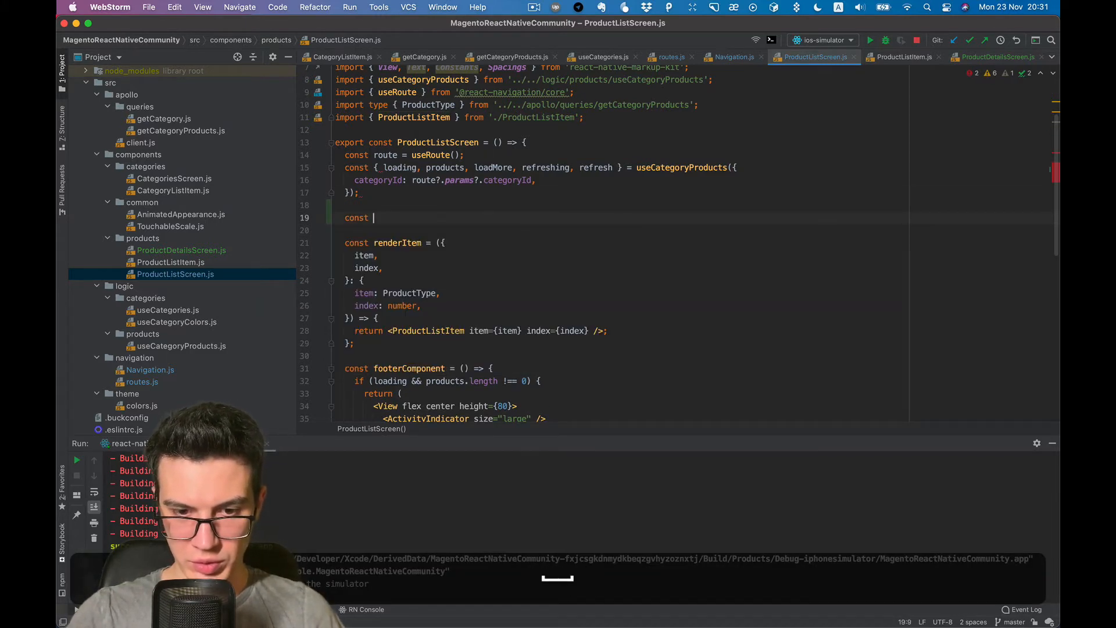
text(onPro)
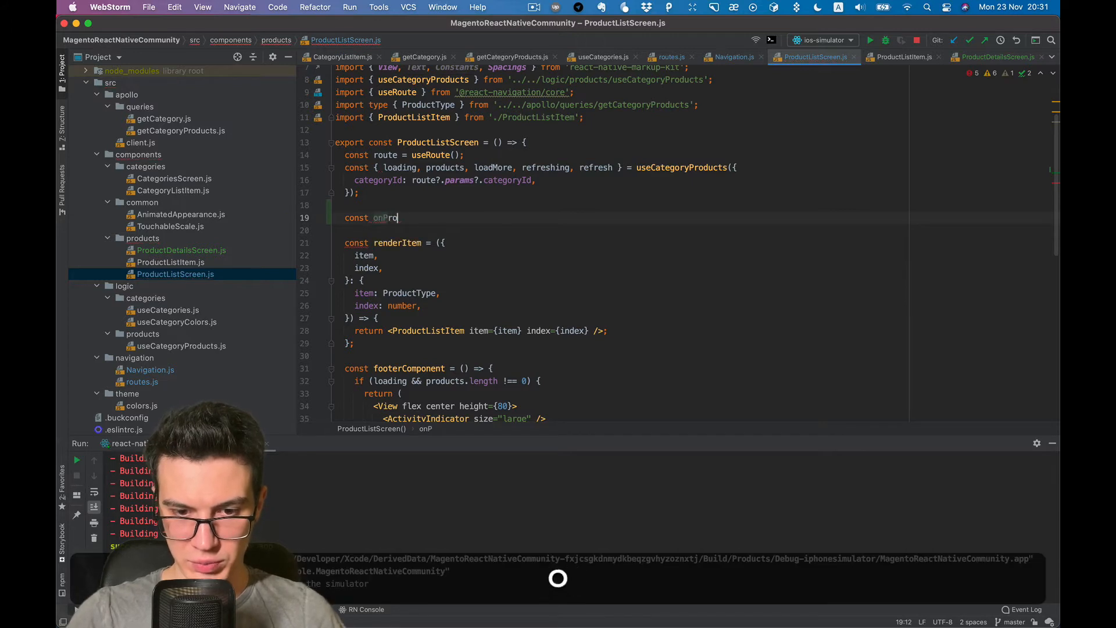
text(ductItemPRe)
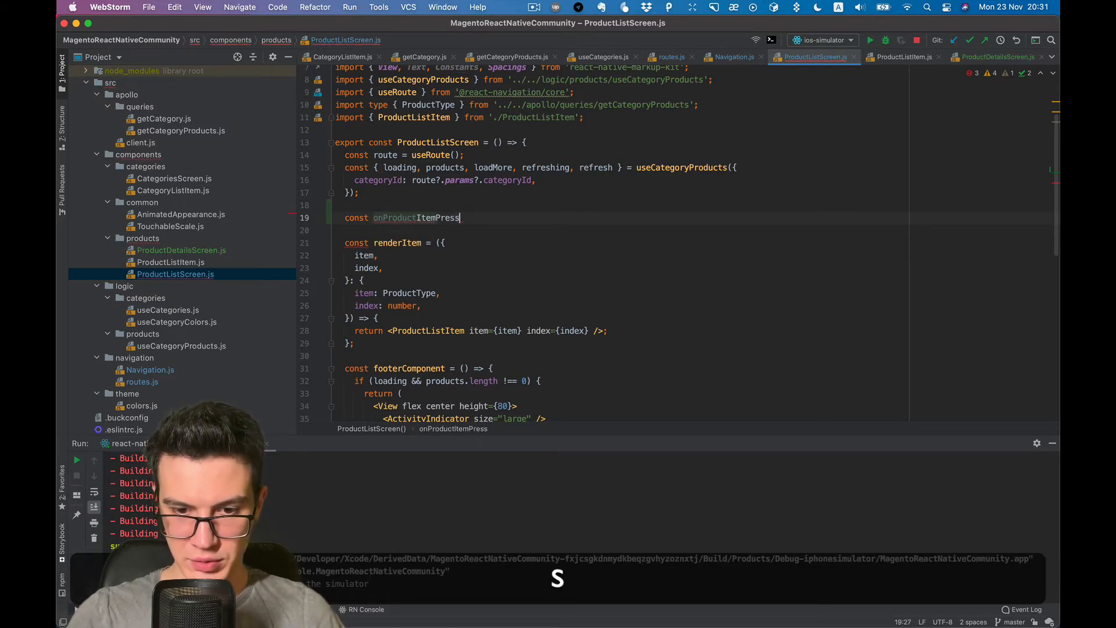
text(= () => {)
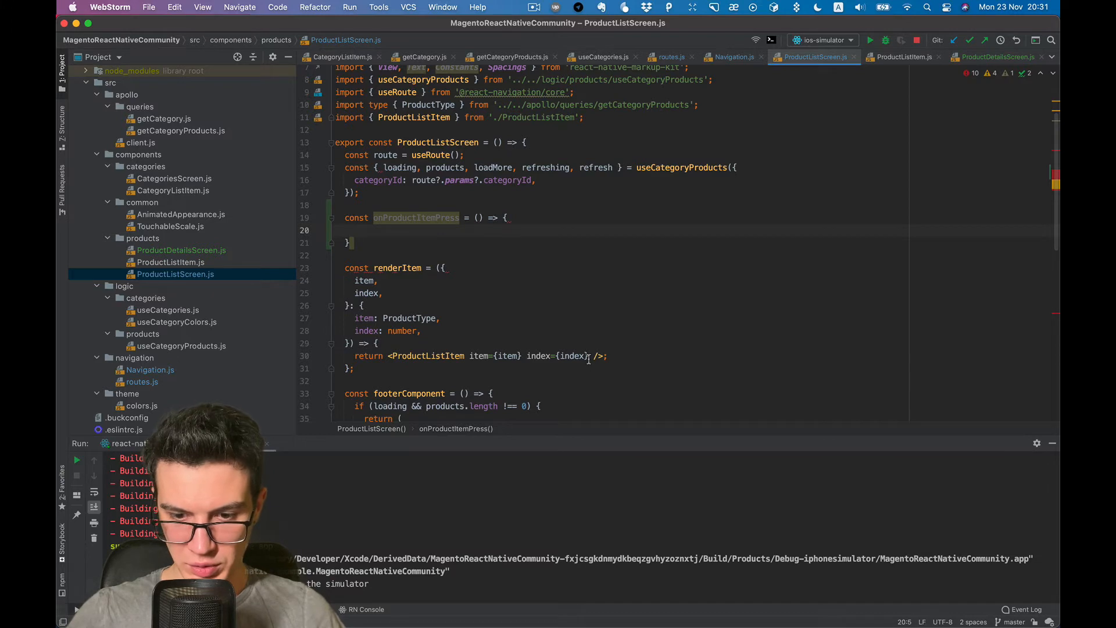
Step: Pass onPress={onProductItemPress} to ProductListItem in renderItem
text(onPress)
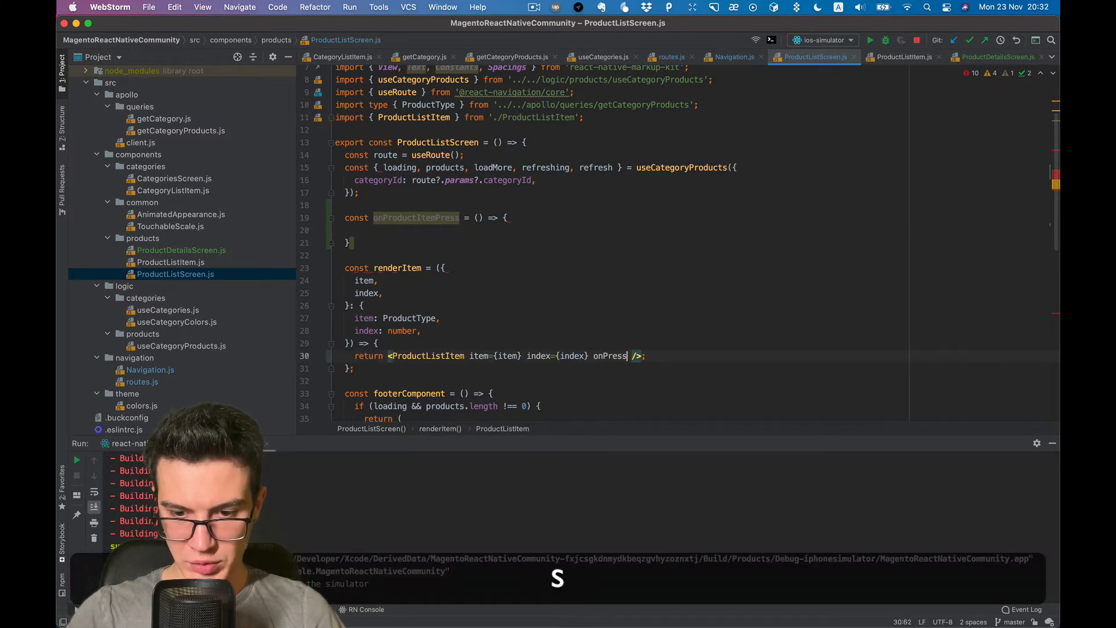
text({})
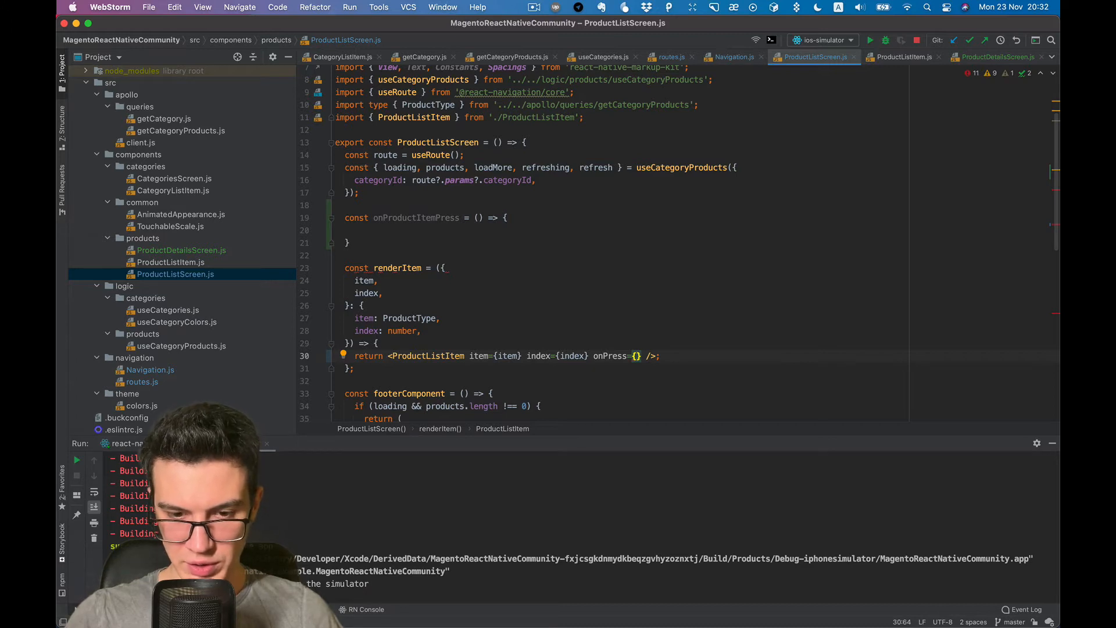
text(onProductItemPress())
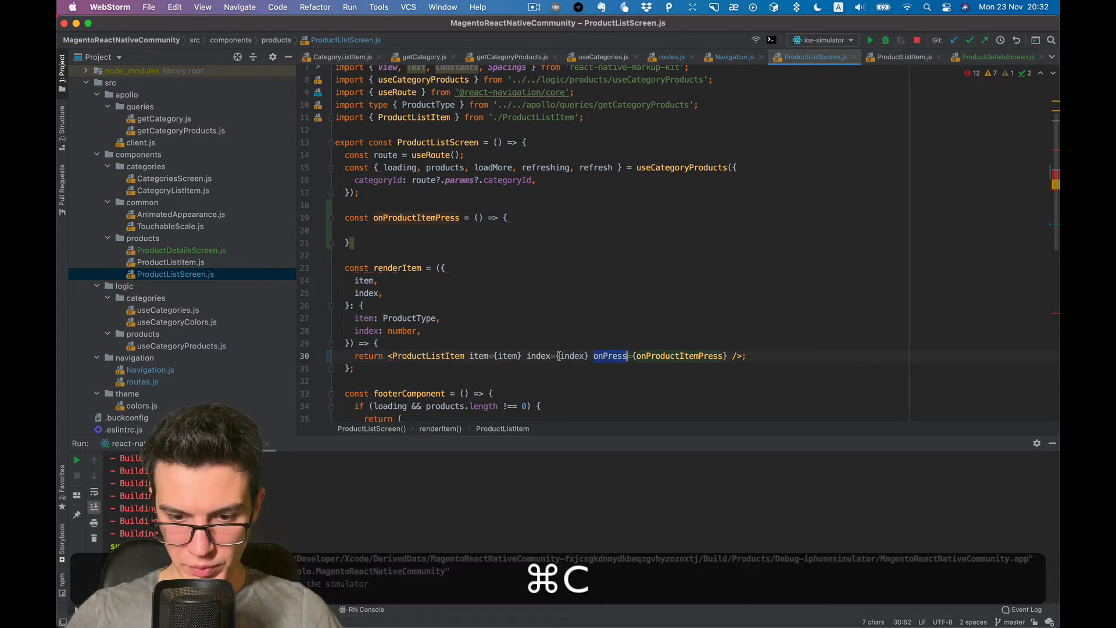
Step: Add onPress(item: ProductType): void to ProductListItem's Props and destructure it
click(902, 57)
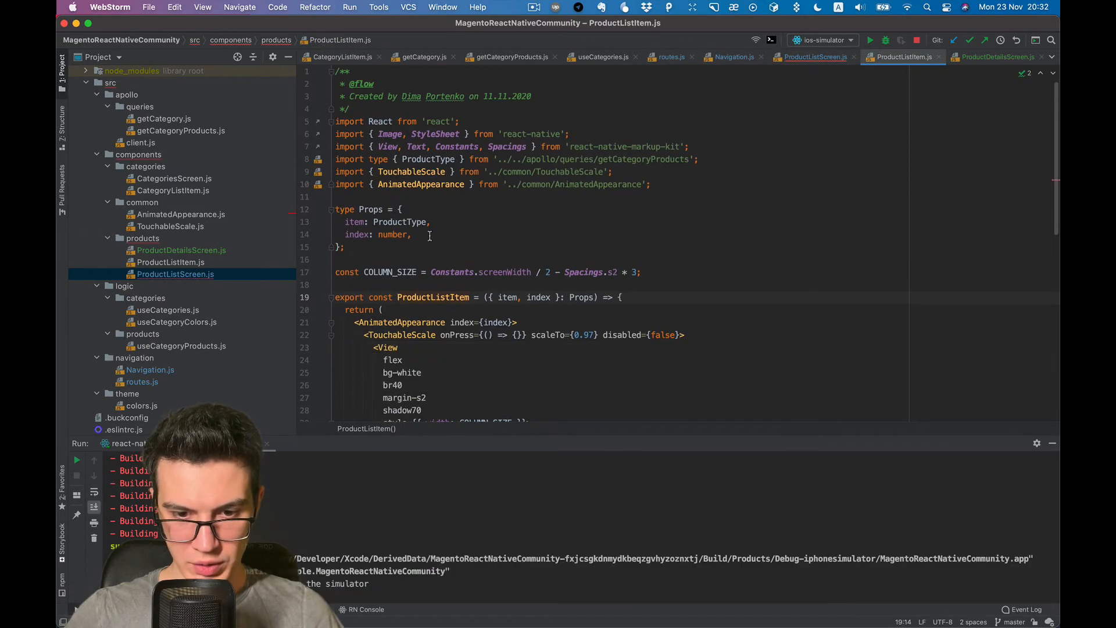
text(onPress:)
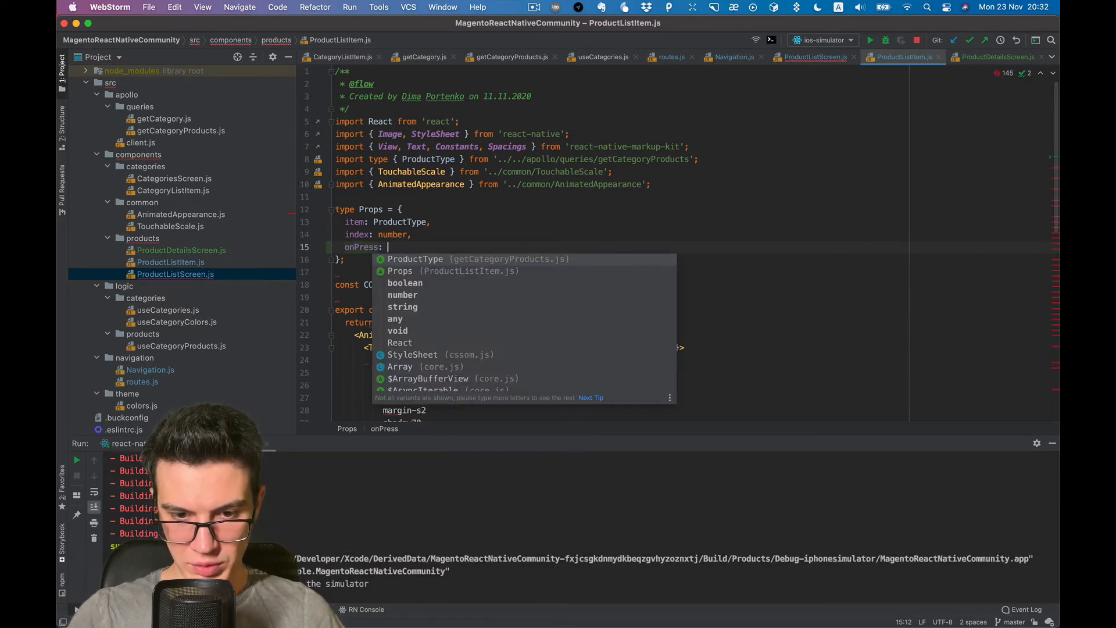
text(())
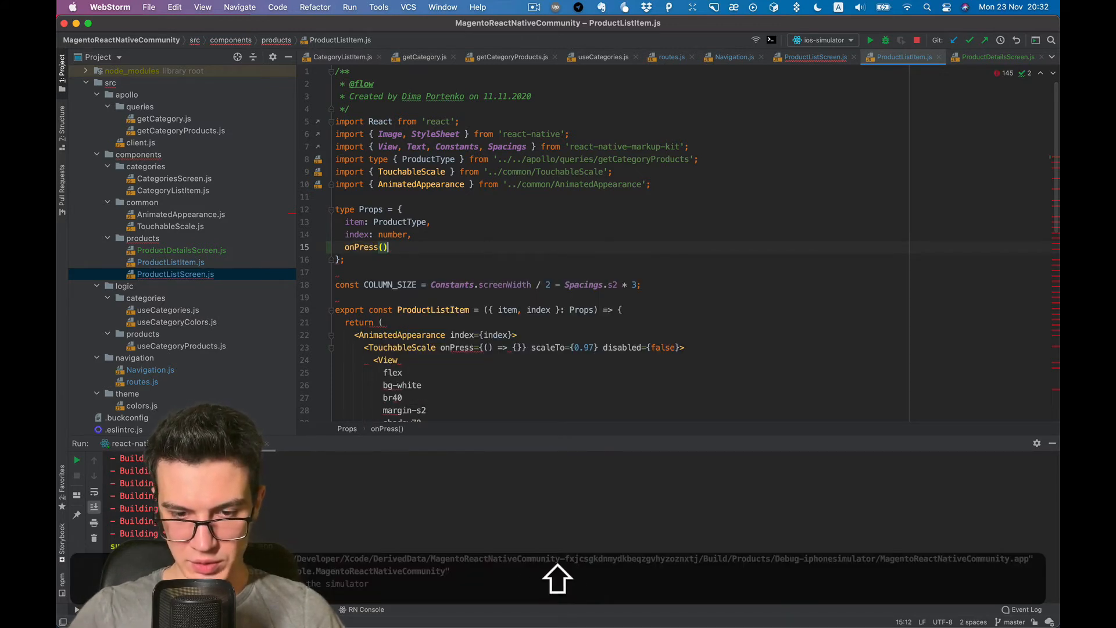
text(: void,)
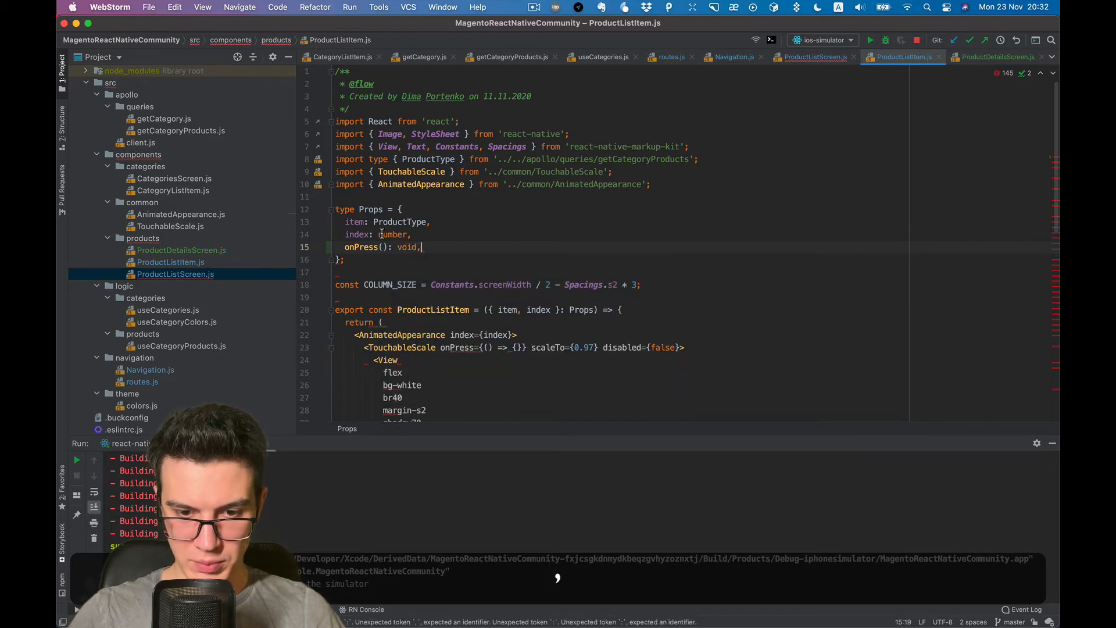
scroll(down, 3)
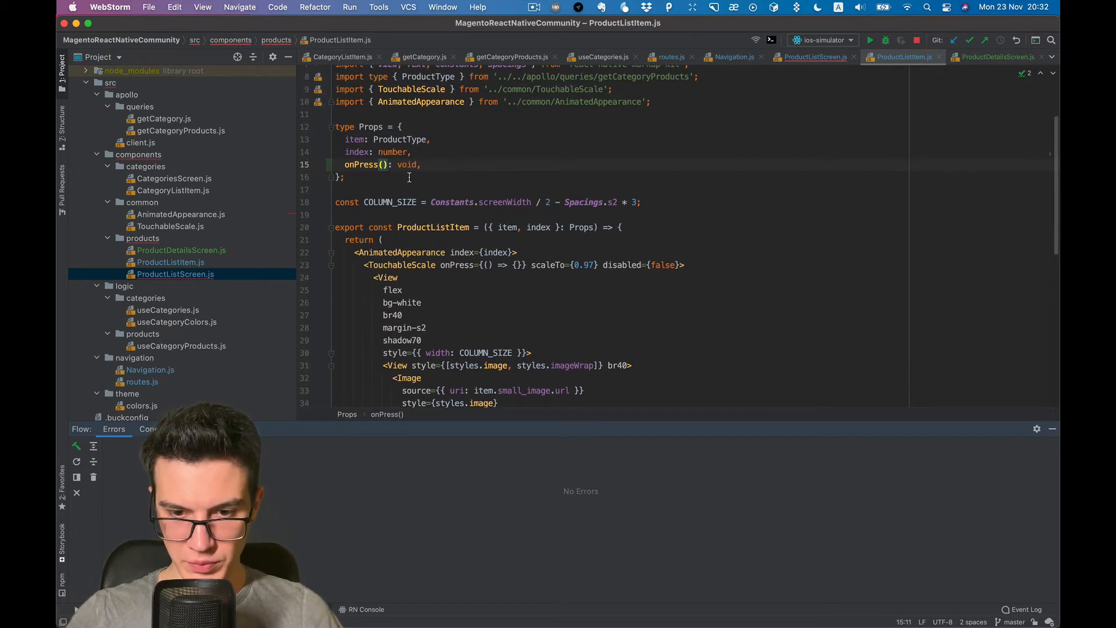
text(i)
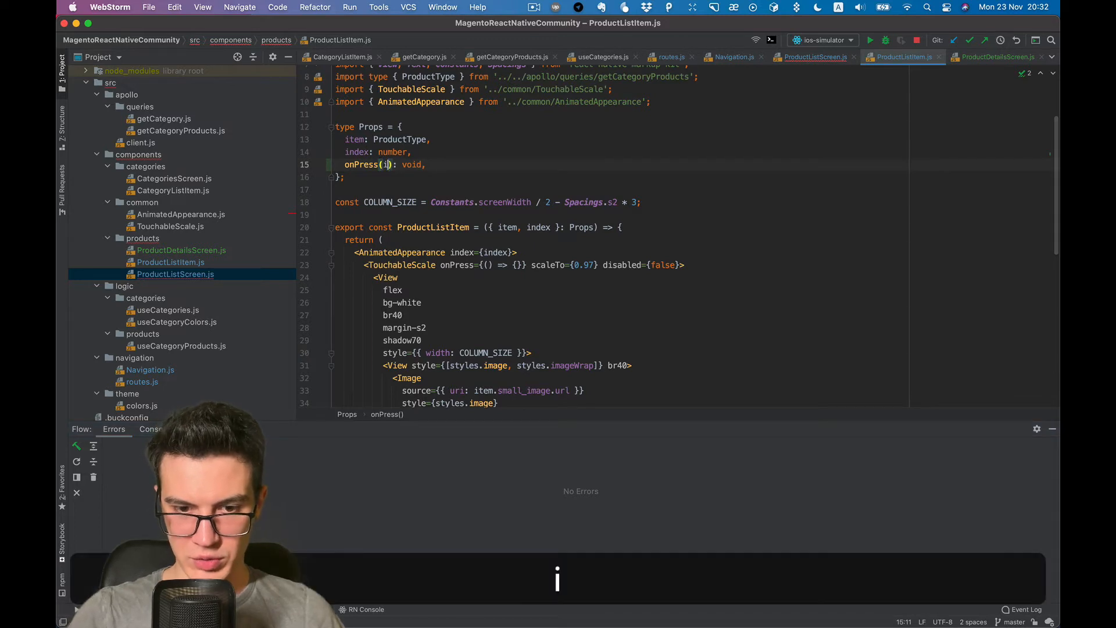
text(item: ProductType)
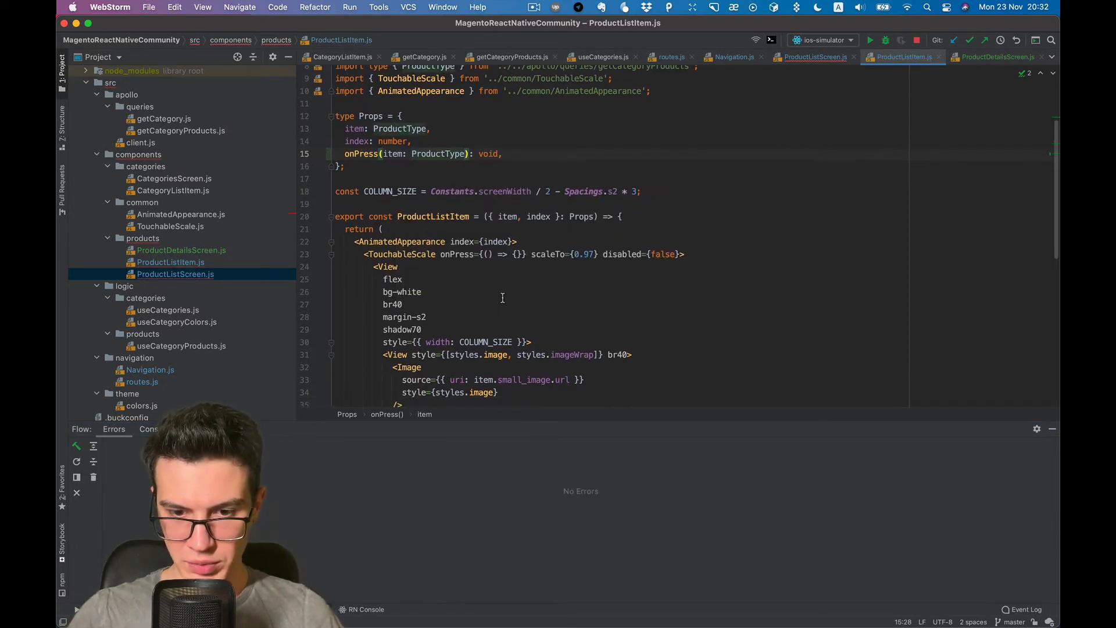
Step: Make TouchableScale's press handler call onPress(item)
click(488, 254)
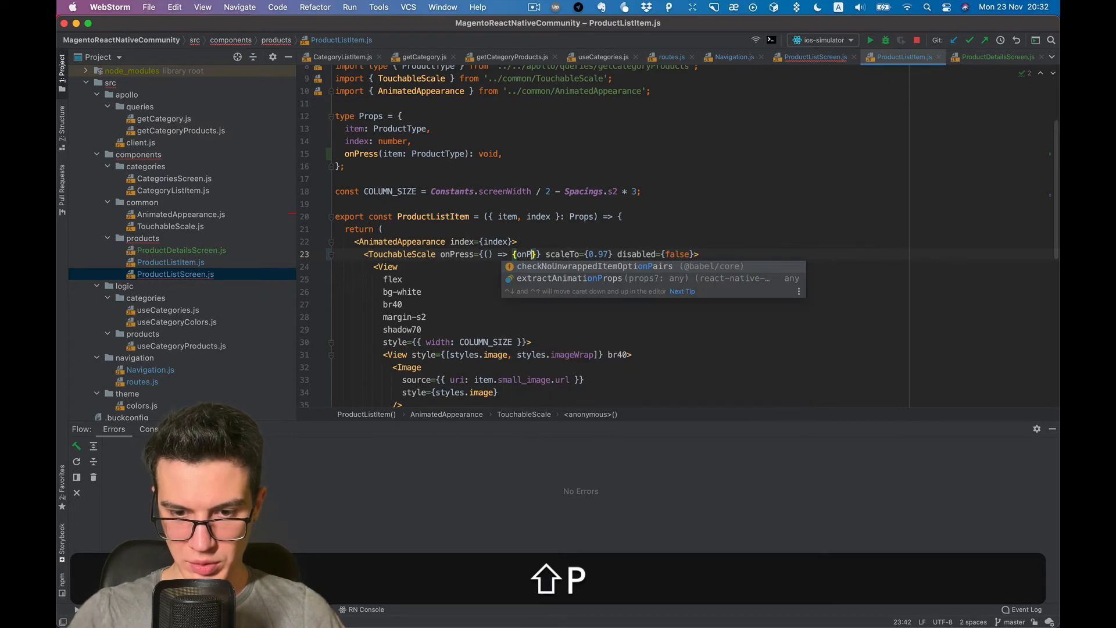
text(onPress)
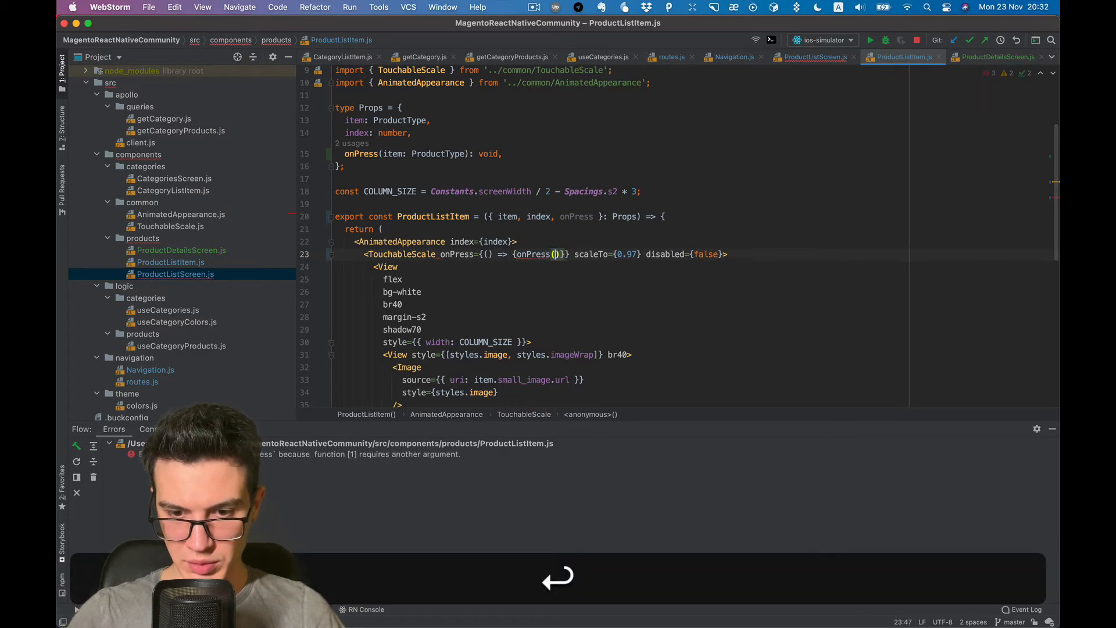
text(item)
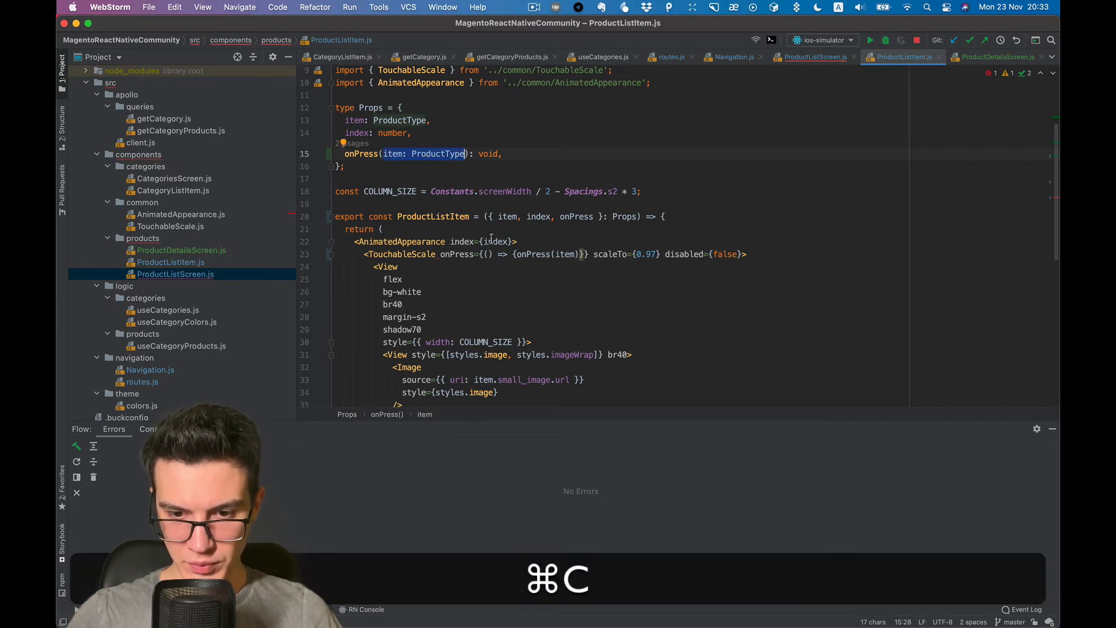
Step: Type onProductItemPress's parameter as item: ProductType and bring in useNavigation from CategoriesScreen.js
click(814, 57)
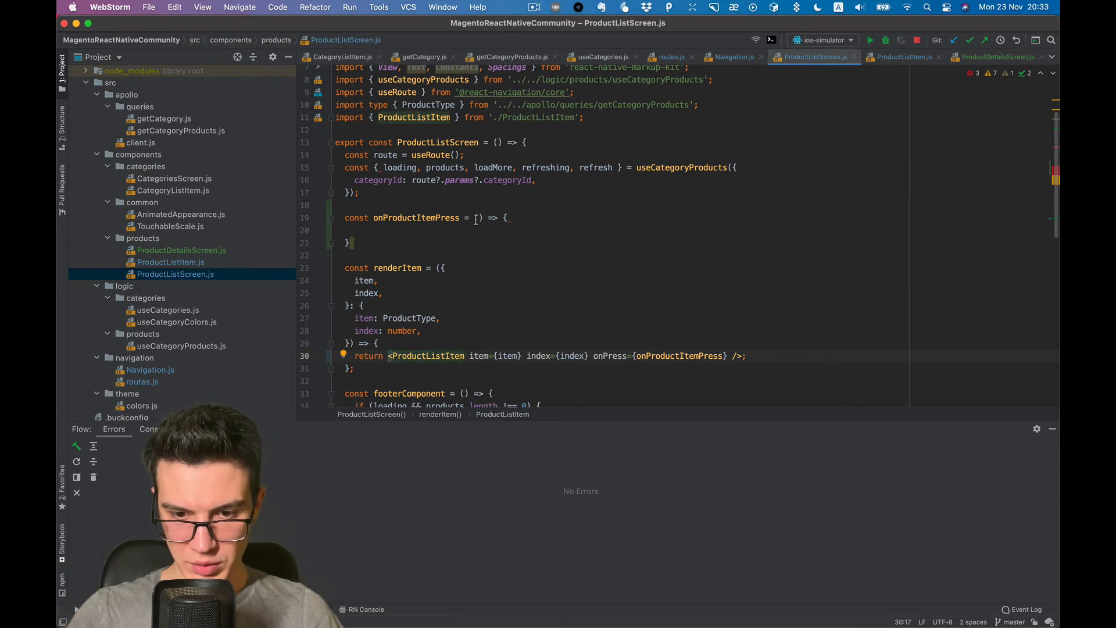
text(item: ProductType)
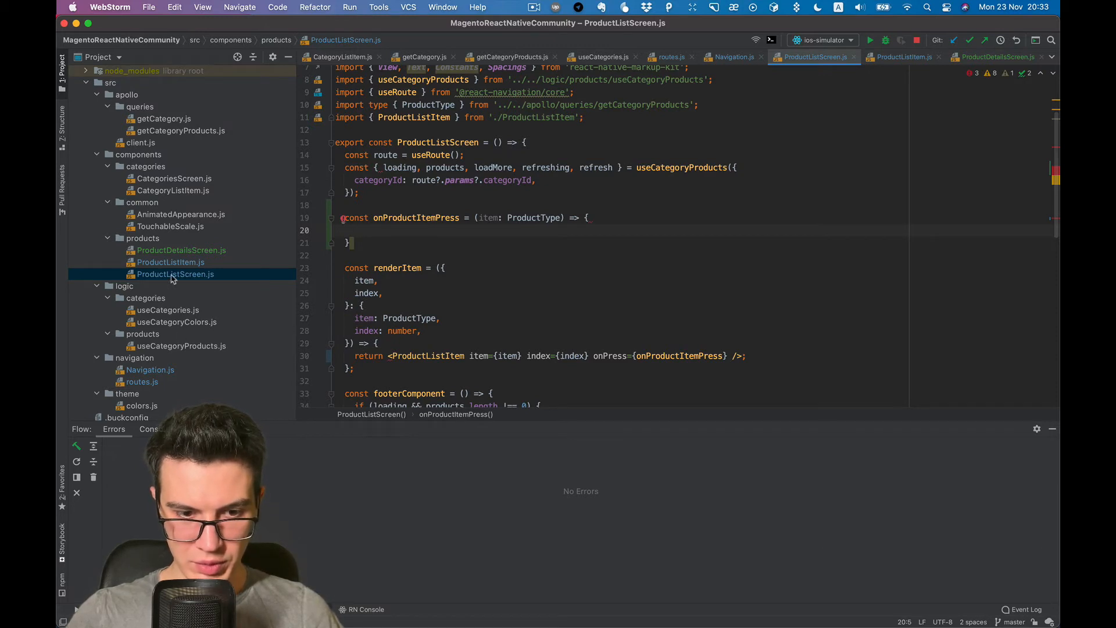
mouse_move(178, 335)
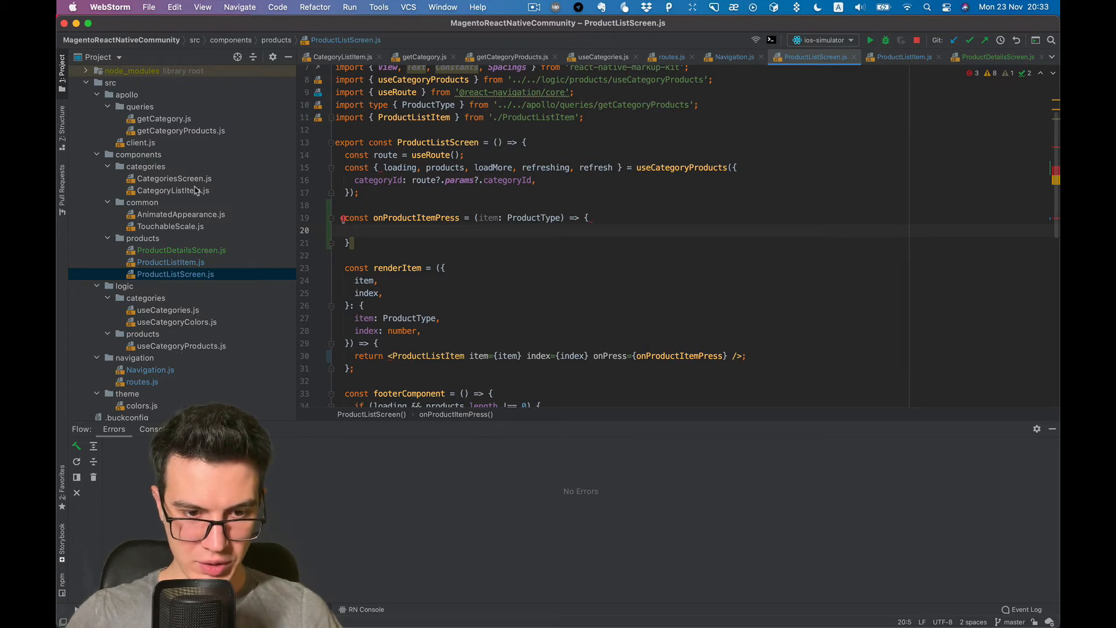
click(174, 178)
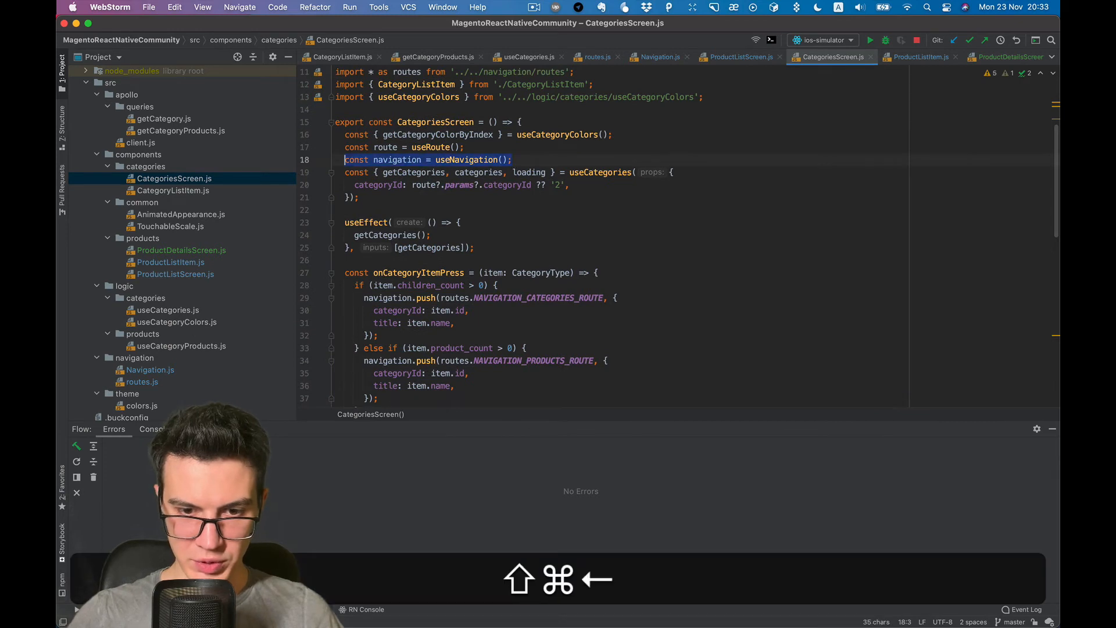
click(741, 57)
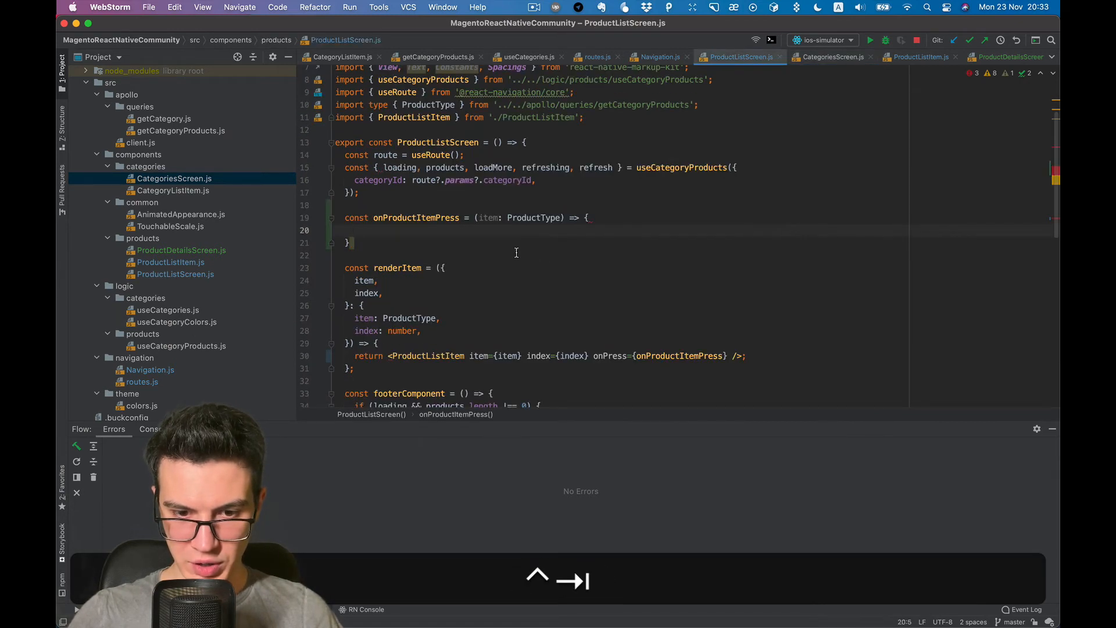
key(enter)
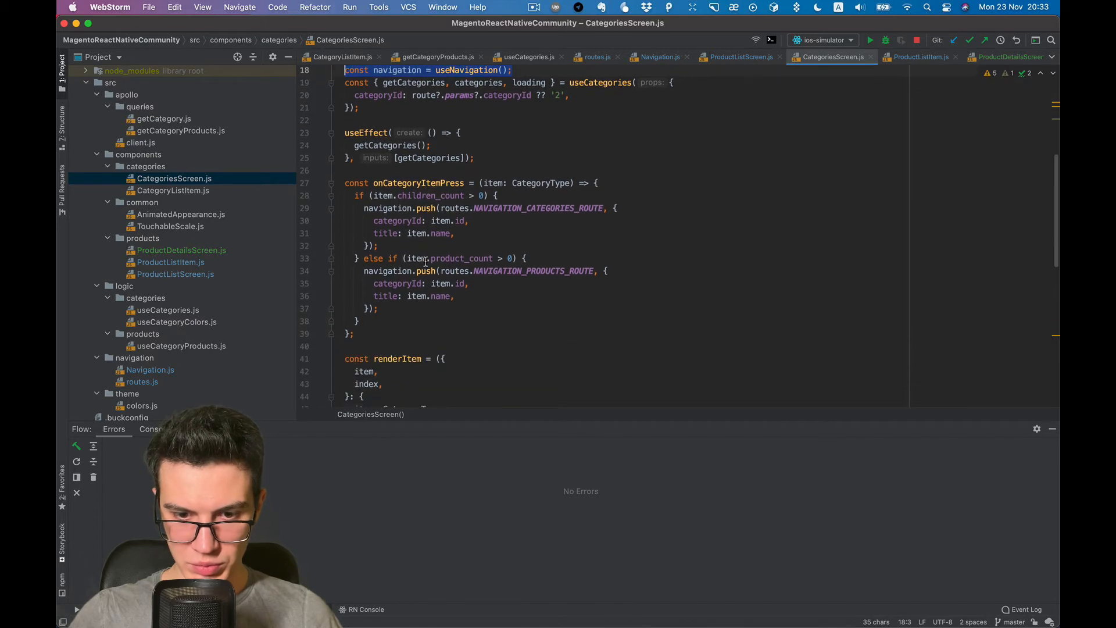
Step: Copy the navigation.push call into onProductItemPress, targeting NAVIGATION_PRODUCT_DETAILS_ROUTE with title item.name
scroll(down, 3)
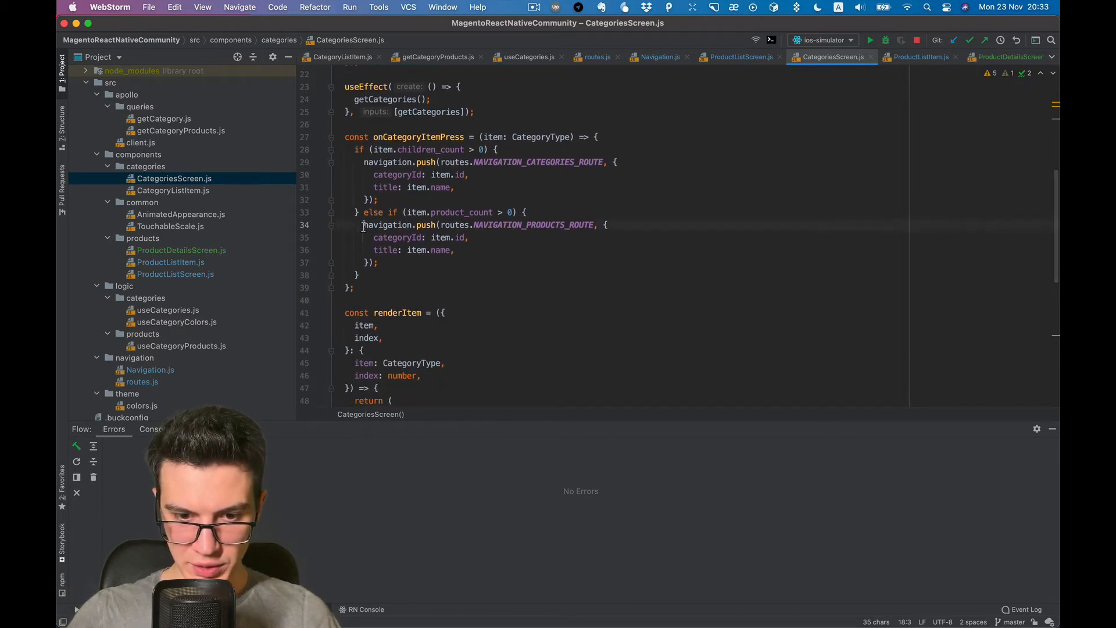
drag(364, 224, 377, 262)
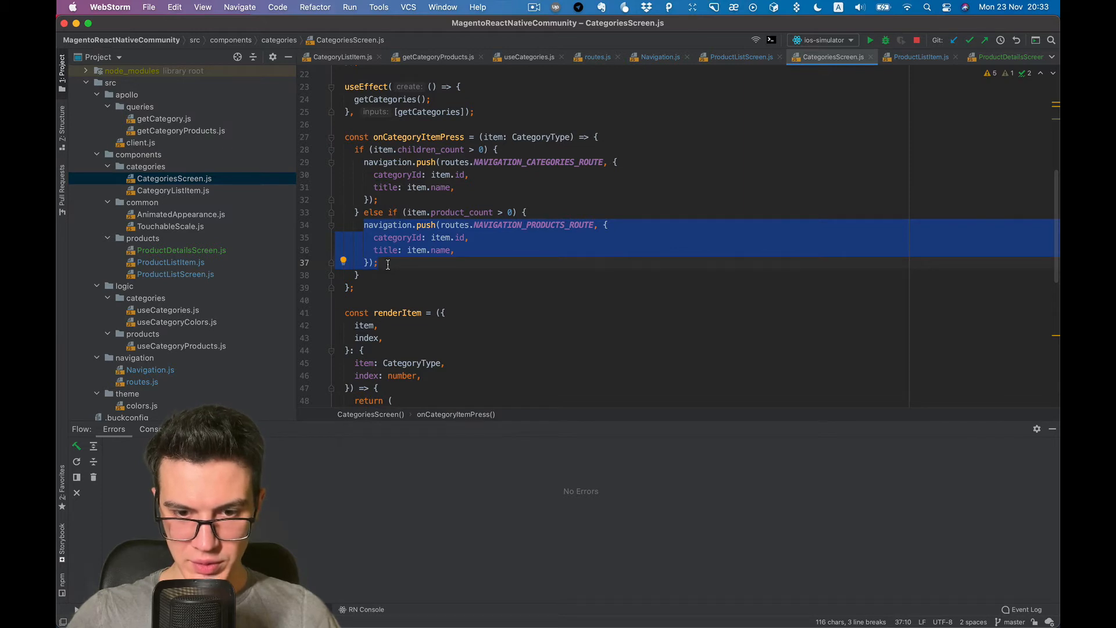
click(741, 57)
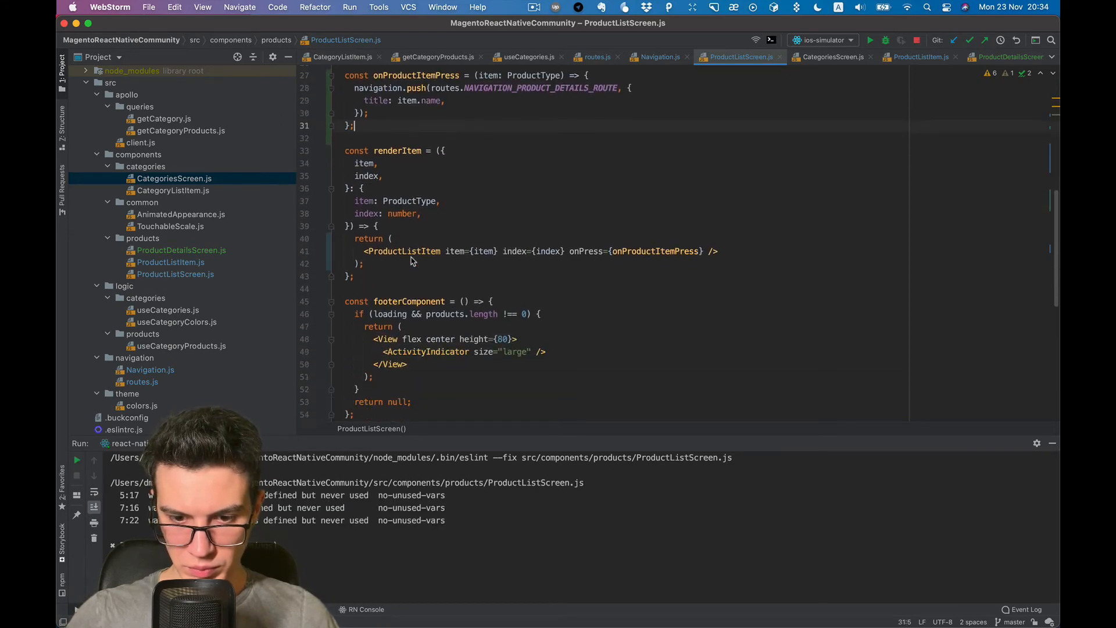
Step: In the iOS Simulator, tap Dresses then Angelina Tank Dress to reach its Product Details screen
key(cmd+tab)
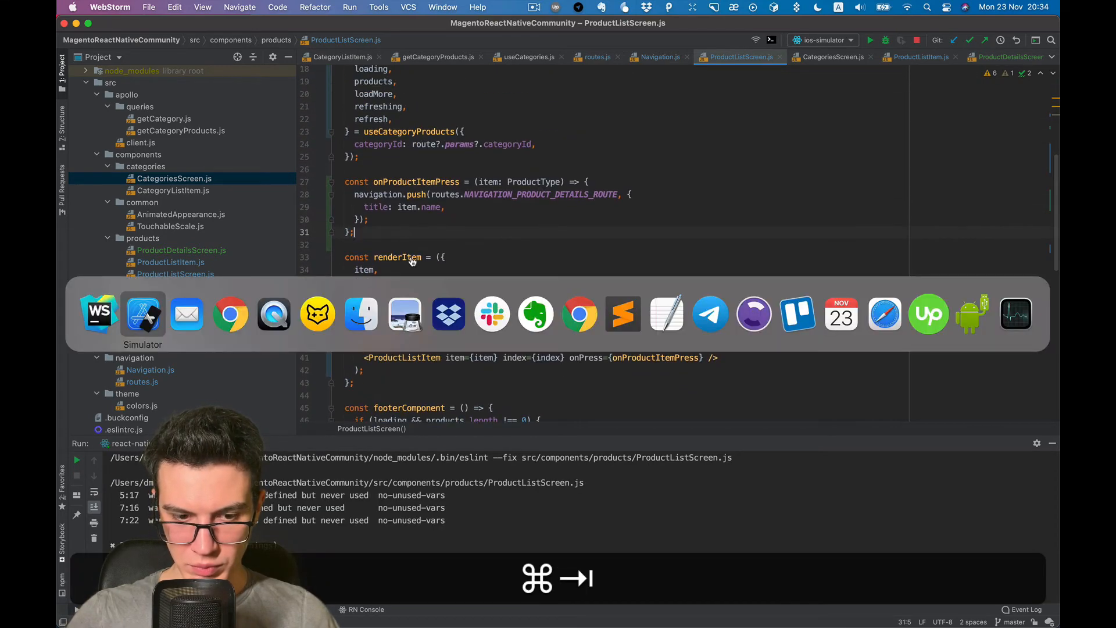
click(141, 313)
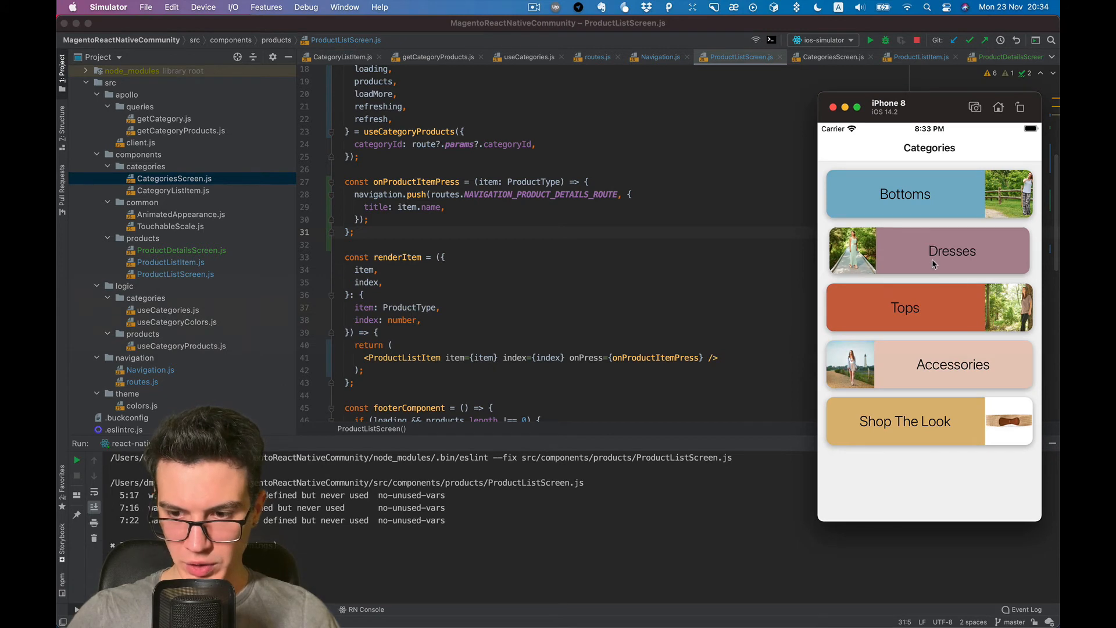
click(929, 251)
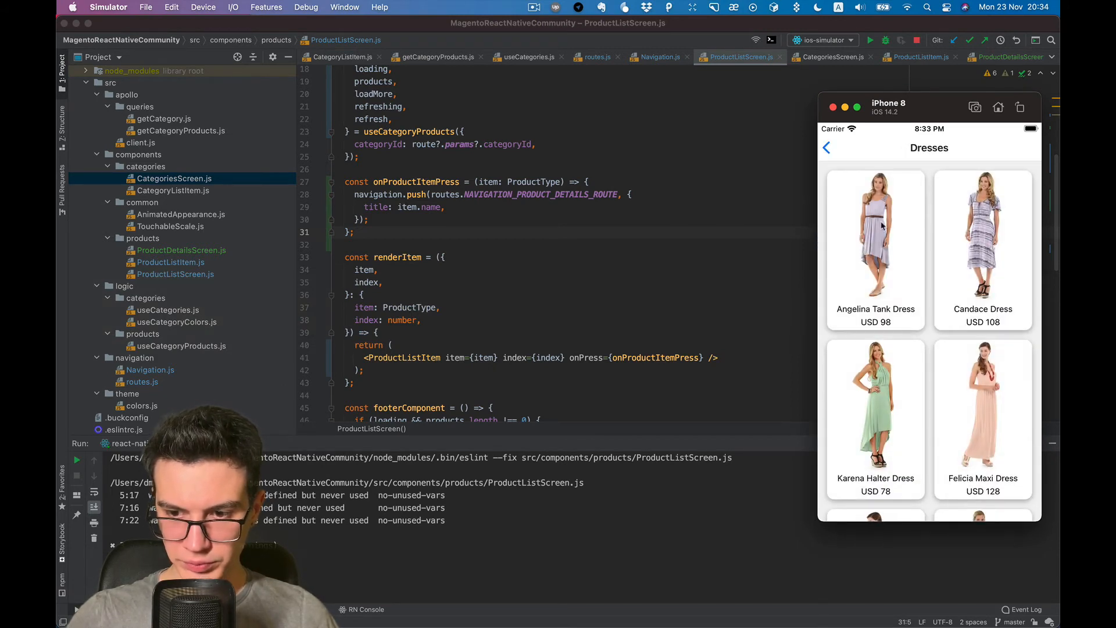
click(876, 235)
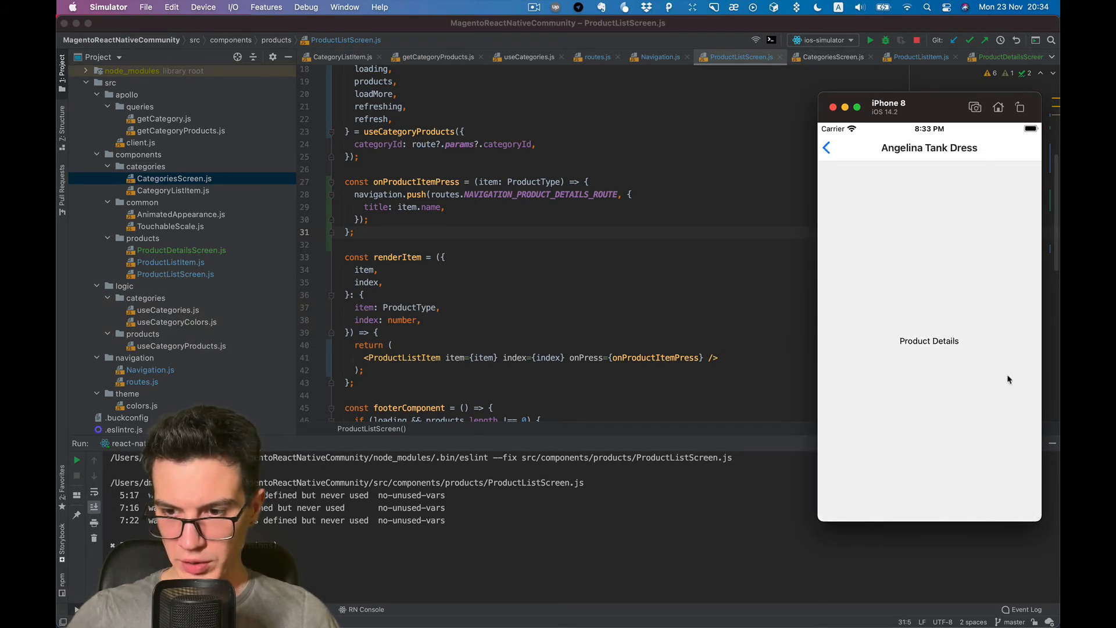
mouse_move(848, 154)
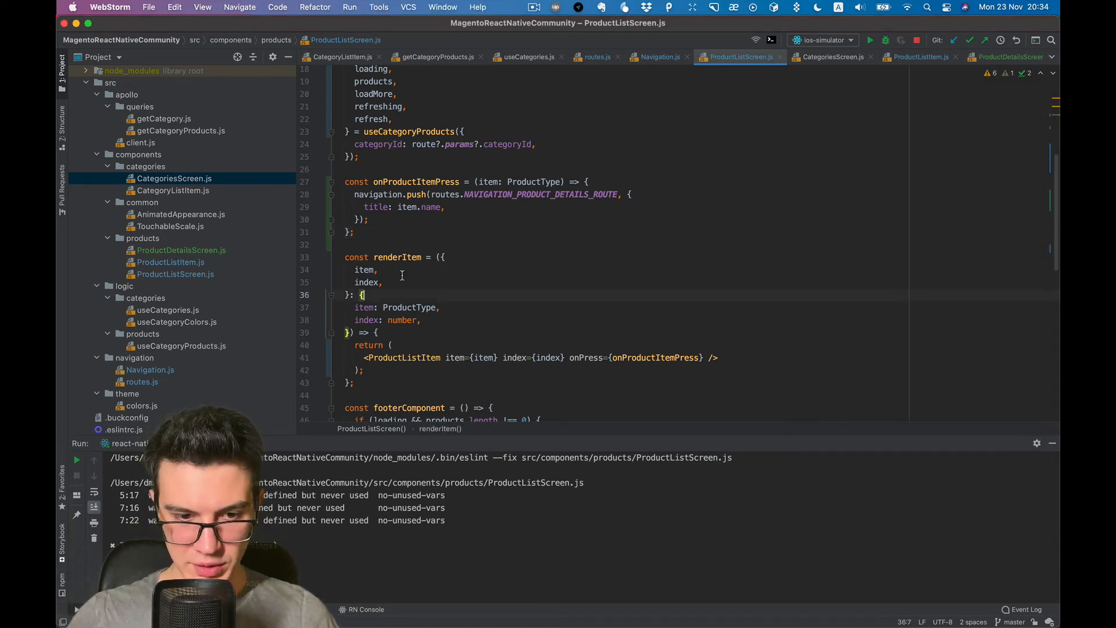
Step: Reopen ProductDetailsScreen.js and start a new React hook file in the logic/products folder
scroll(down, 3)
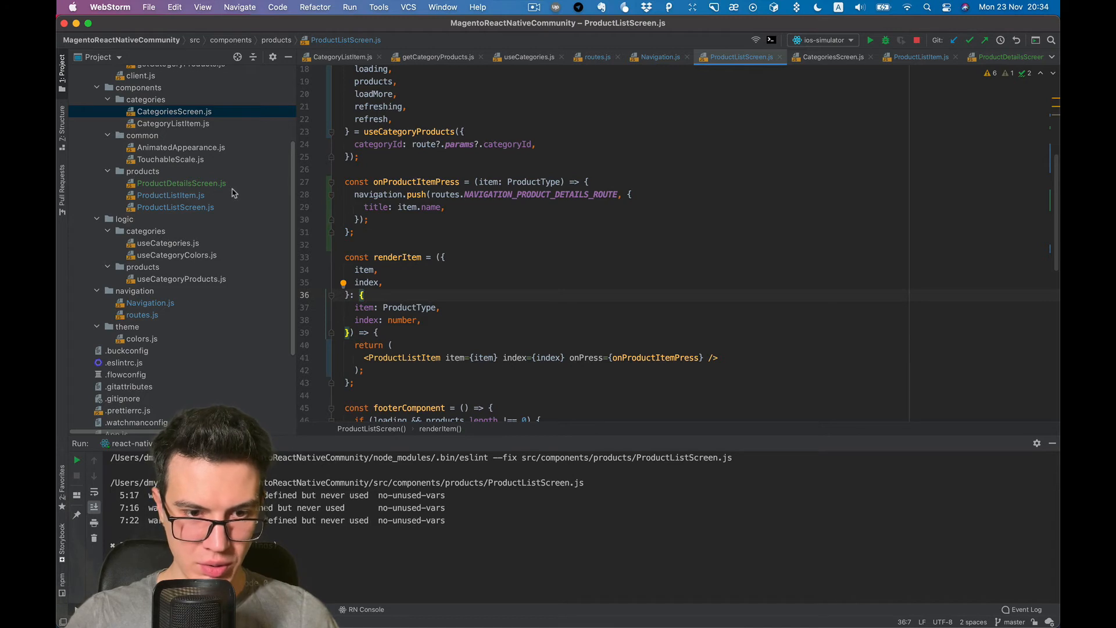
click(181, 182)
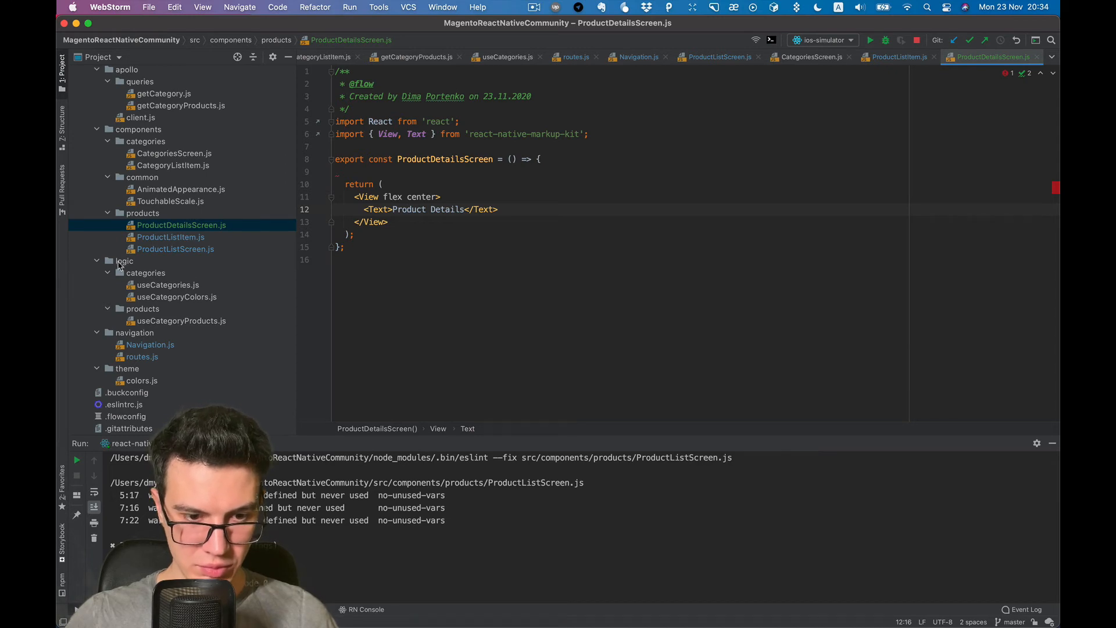
click(142, 309)
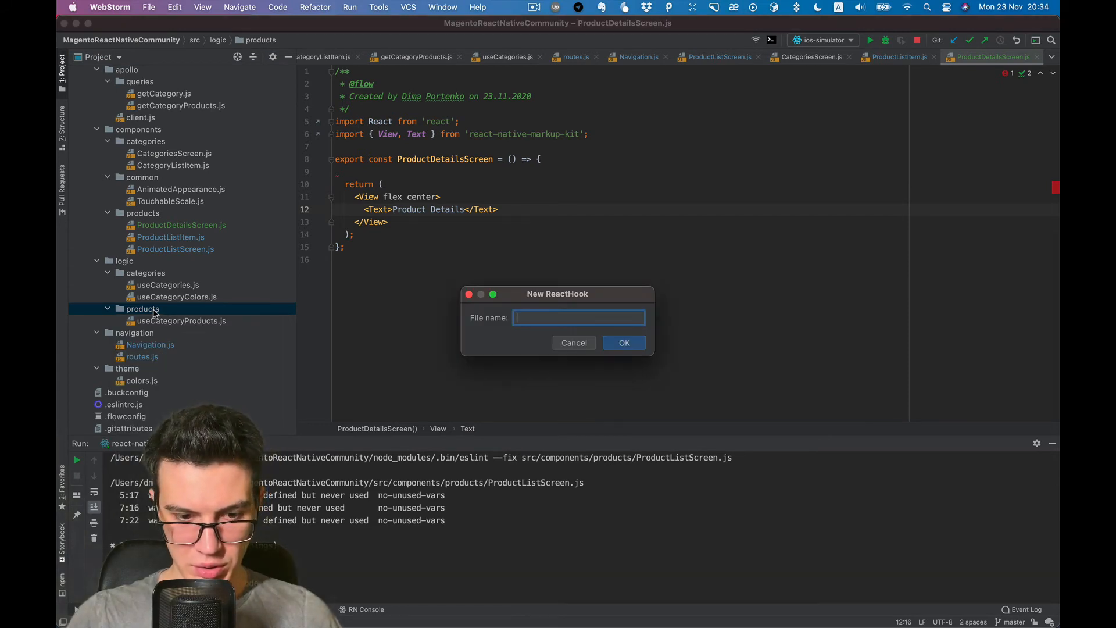
Step: Name the hook useProductDetails and declare getProductDetails: () => void in its Result type
text(useProduct)
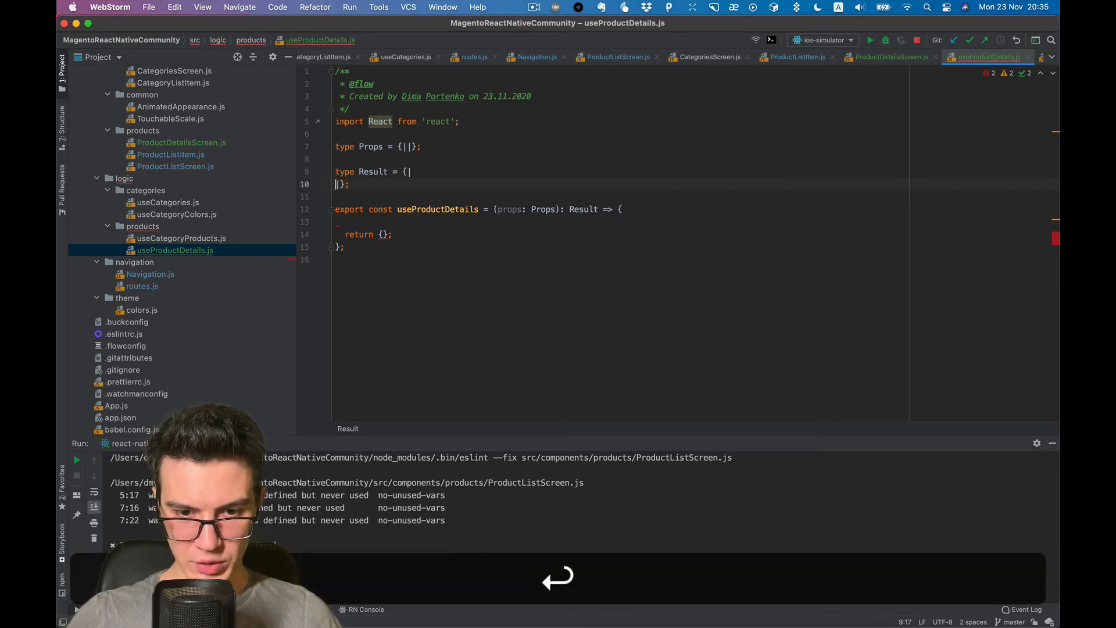
key(enter)
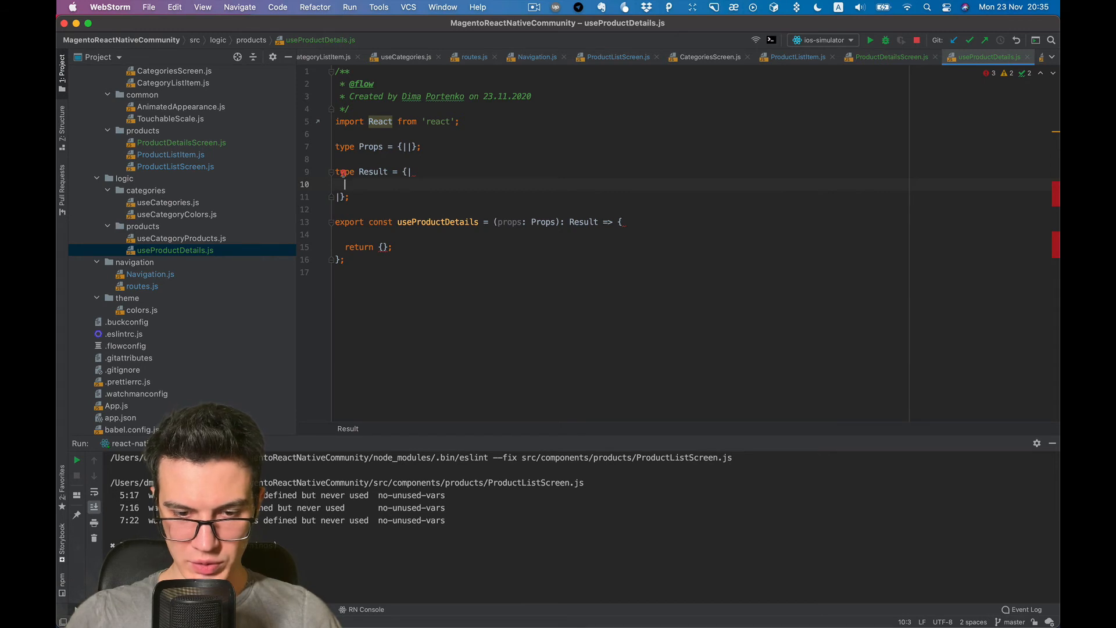
text(getPro)
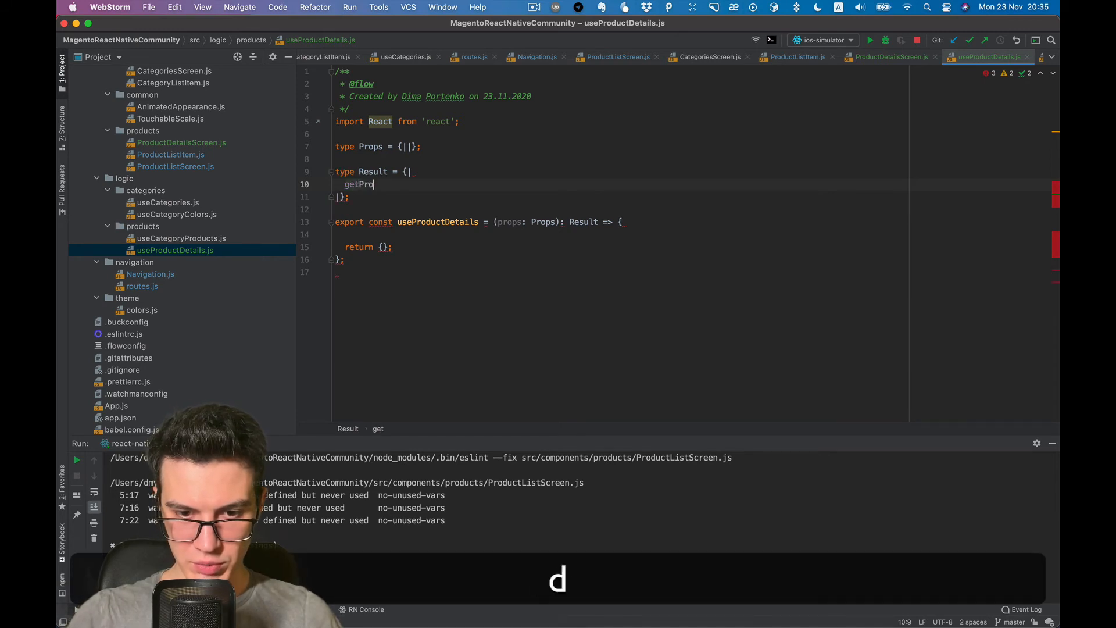
text(ductDe)
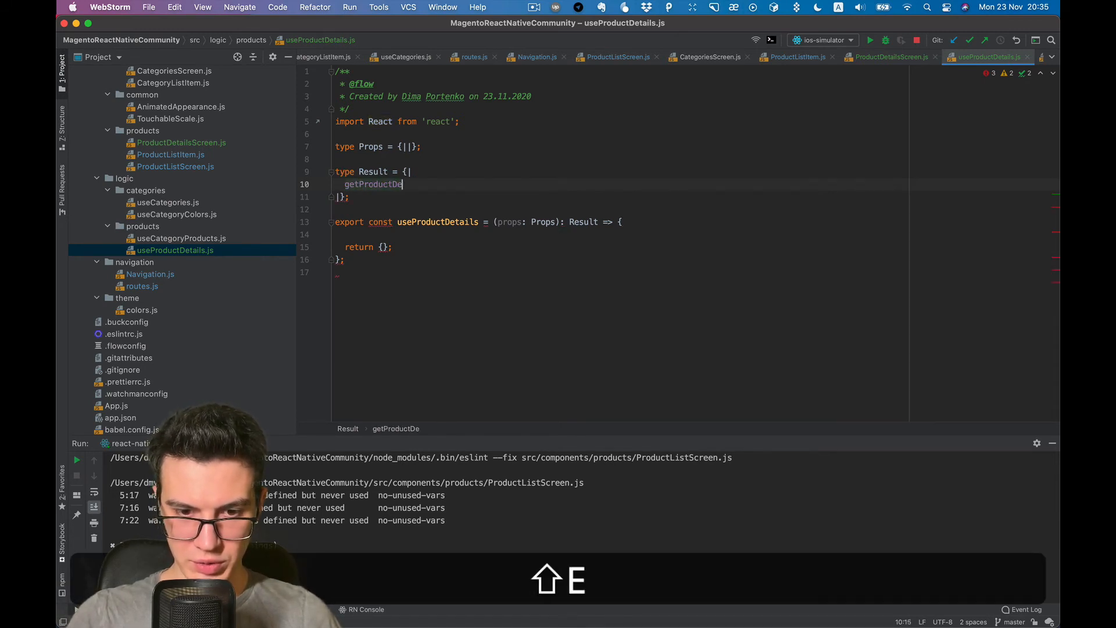
text(tails:)
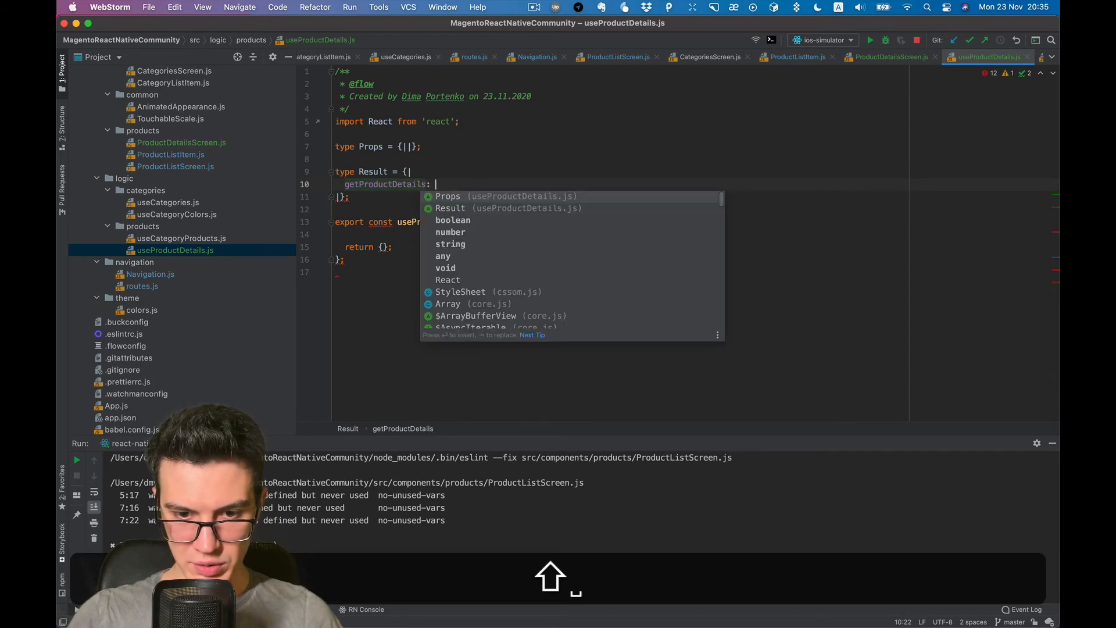
text(())
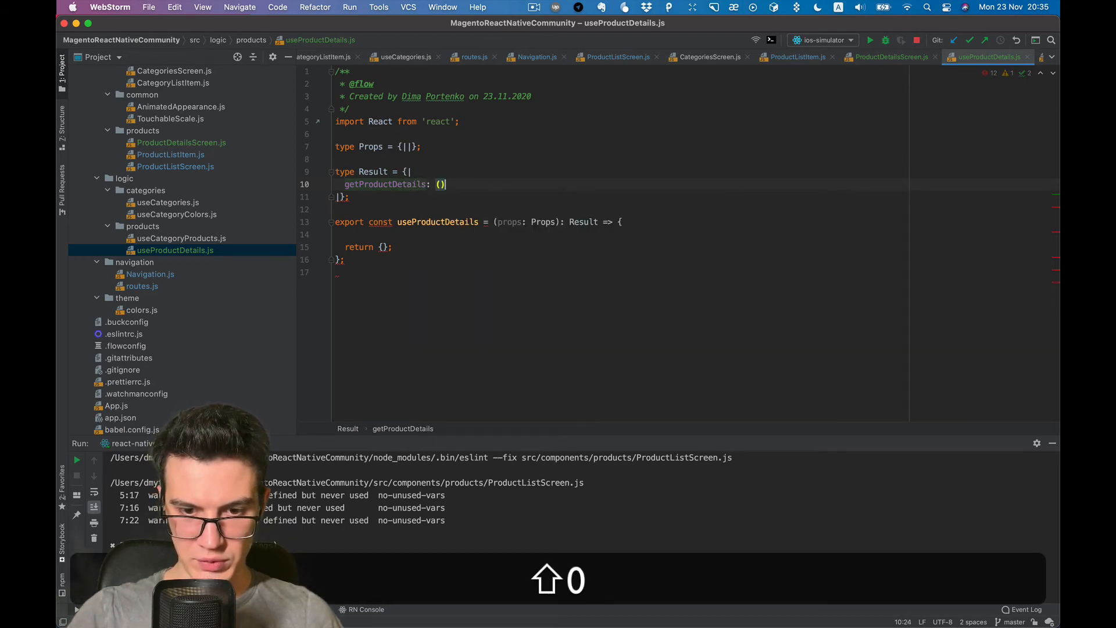
text(=>)
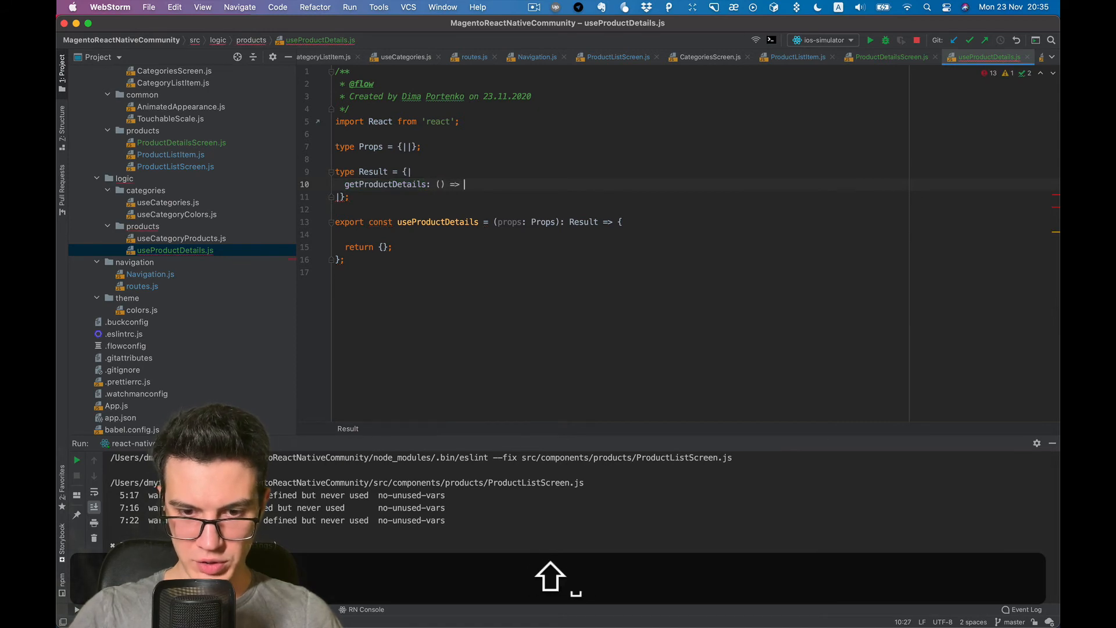
text(void,)
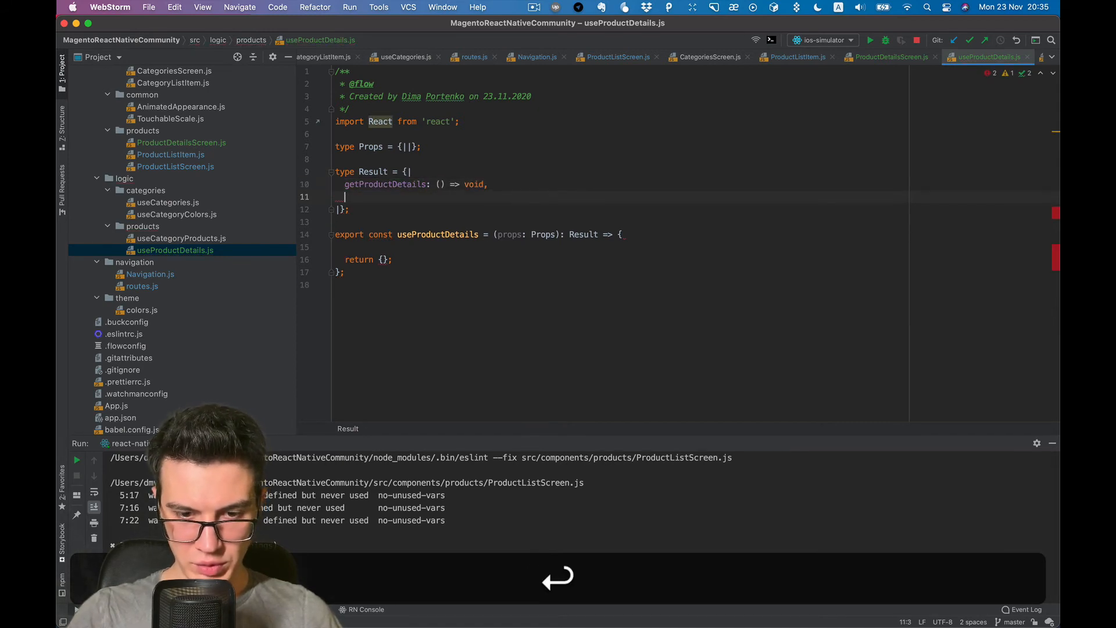
Step: Add loading: boolean to Result, drop the unfinished err field, and begin the returned object
text(loading:)
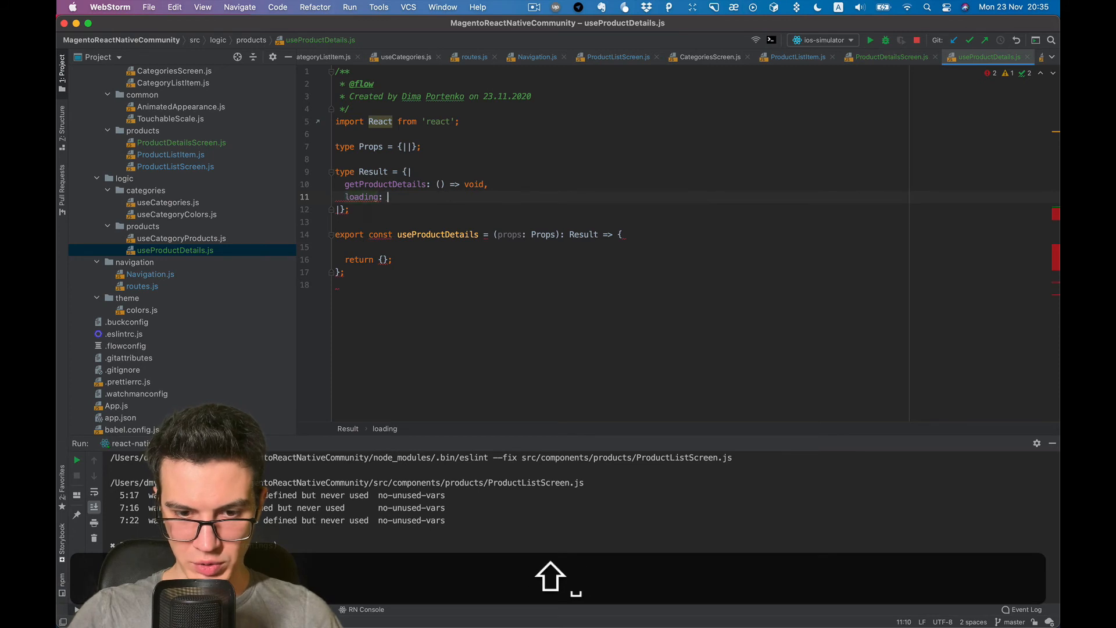
text(boolean,)
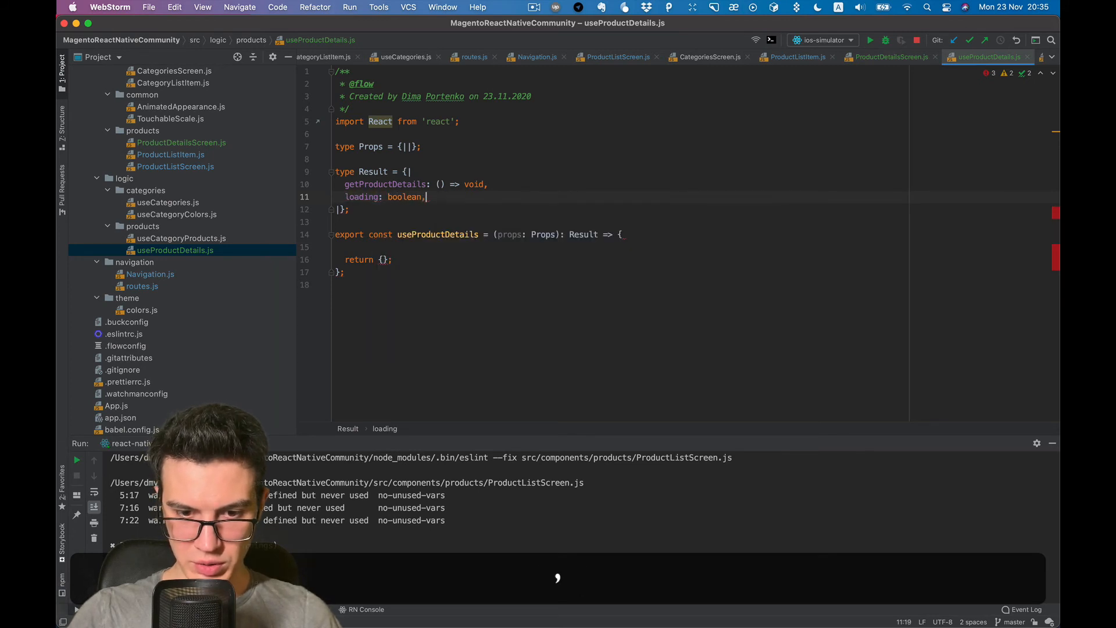
text(err)
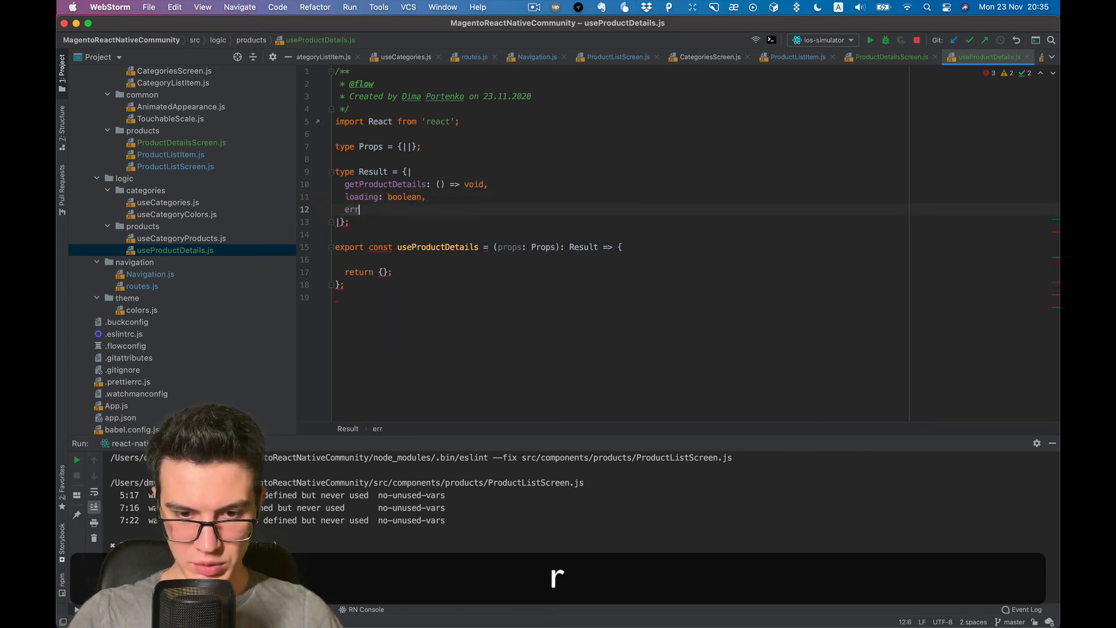
key(Backspace)
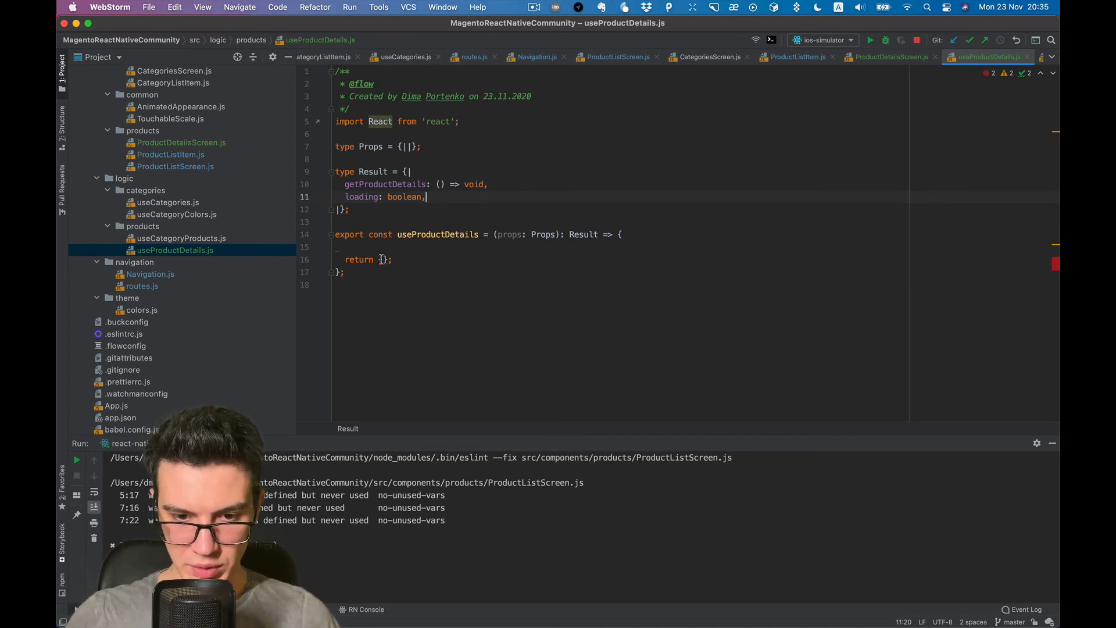
click(407, 147)
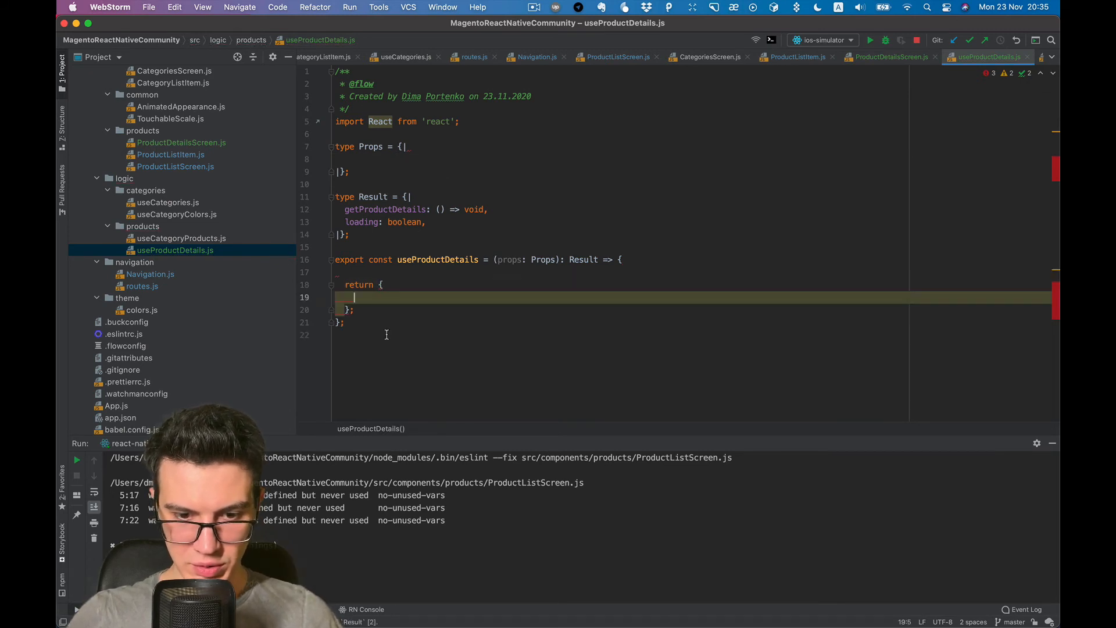
mouse_move(363, 296)
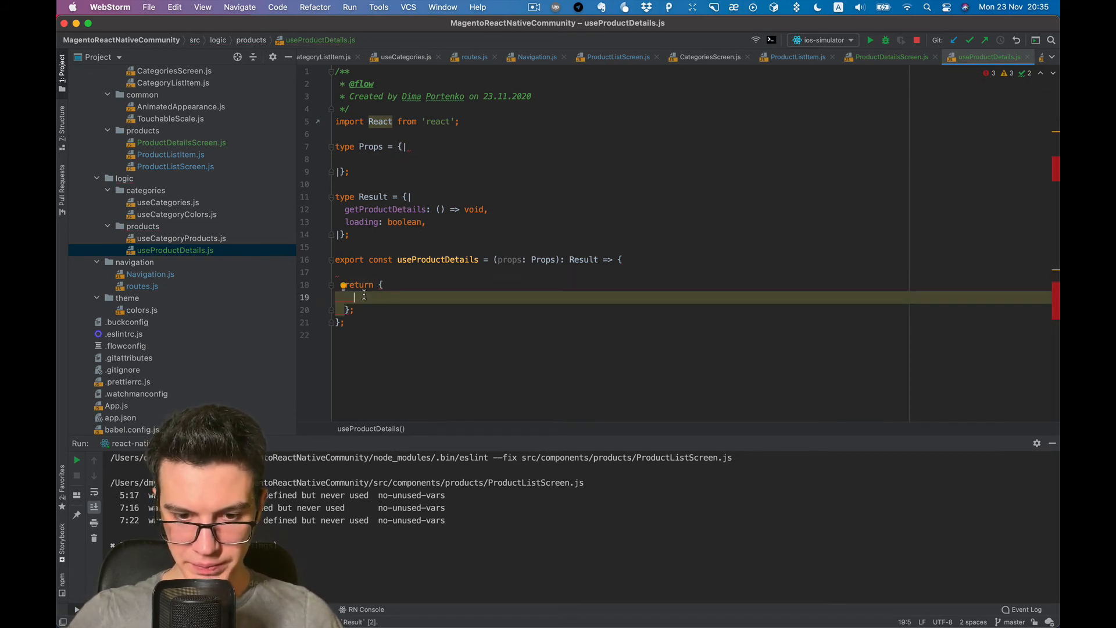
Step: Declare const getProductDetails = () => {} inside useProductDetails
text(getProductDetails)
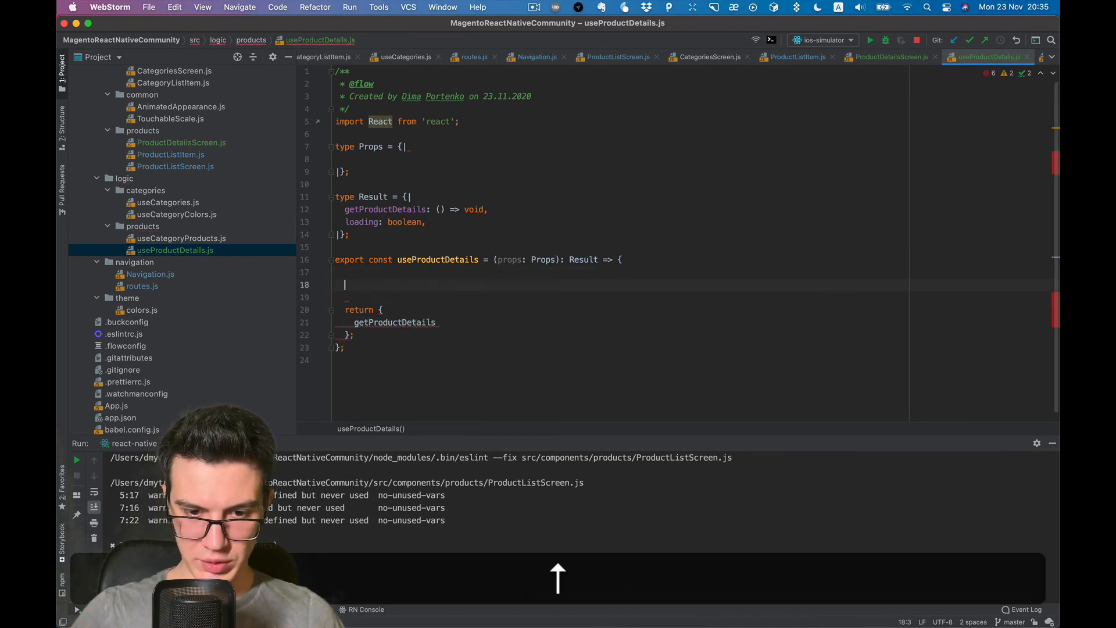
text(const getProductDetails)
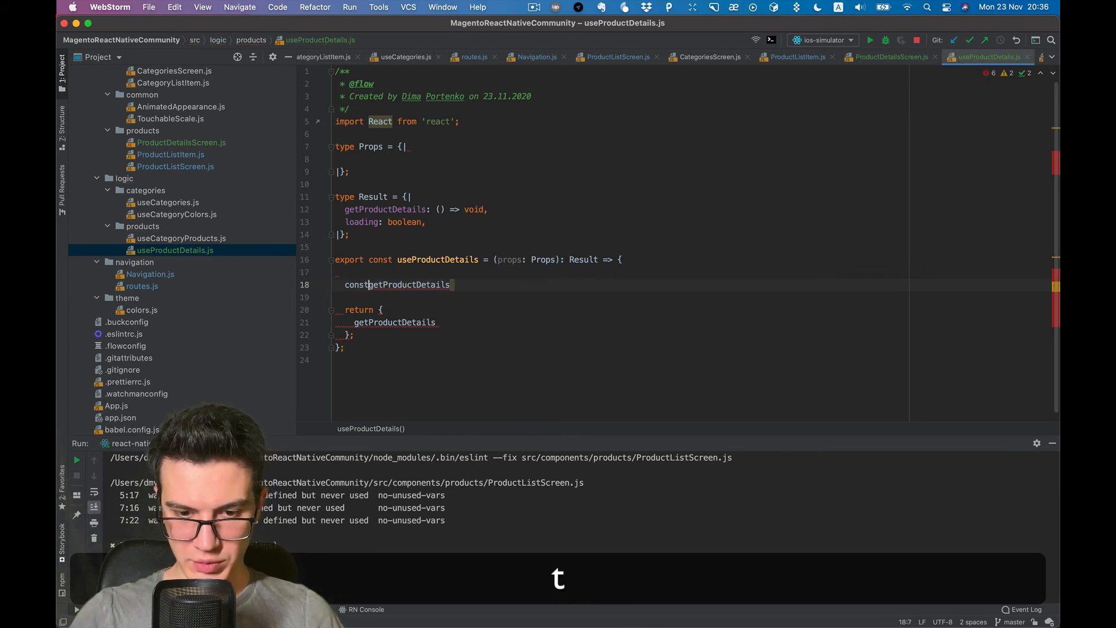
text(())
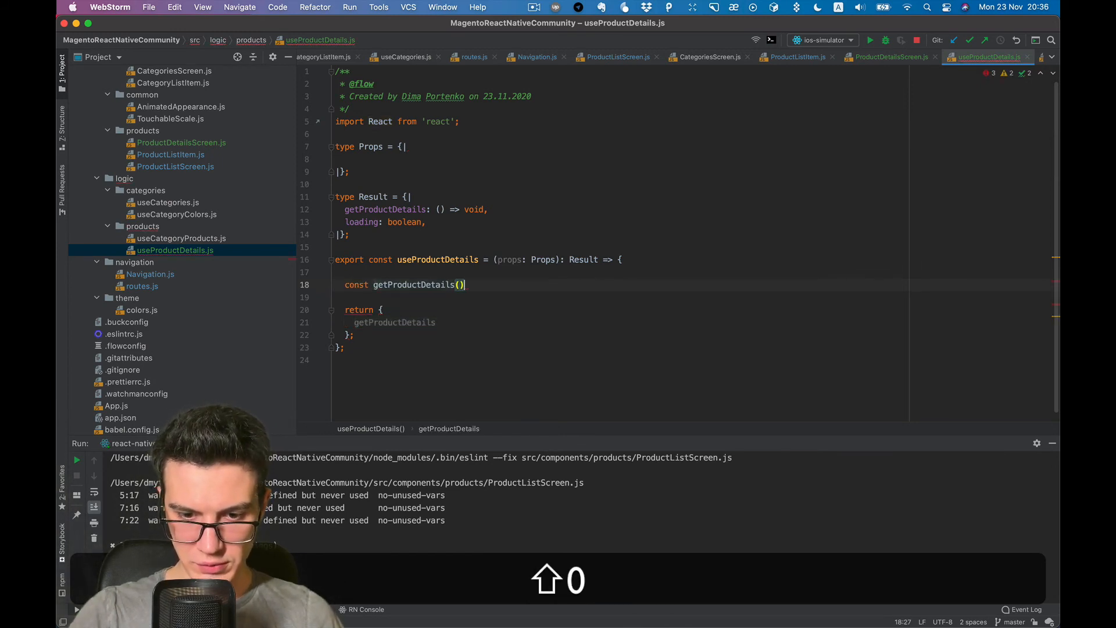
text(=> {})
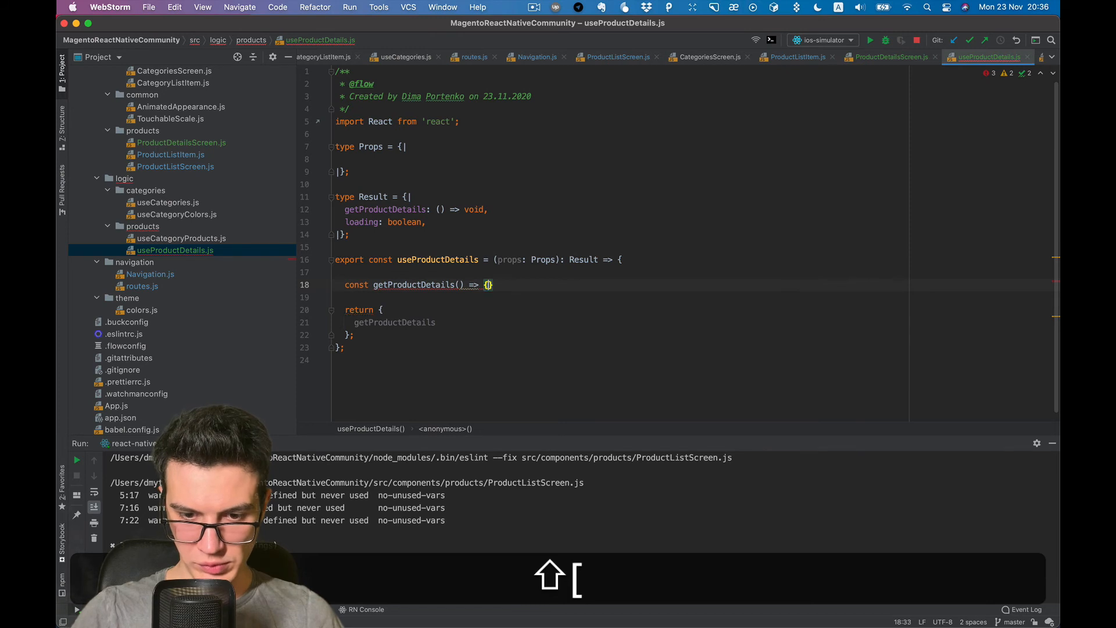
Step: Return { getProductDetails, loading: false } from the hook
text(())
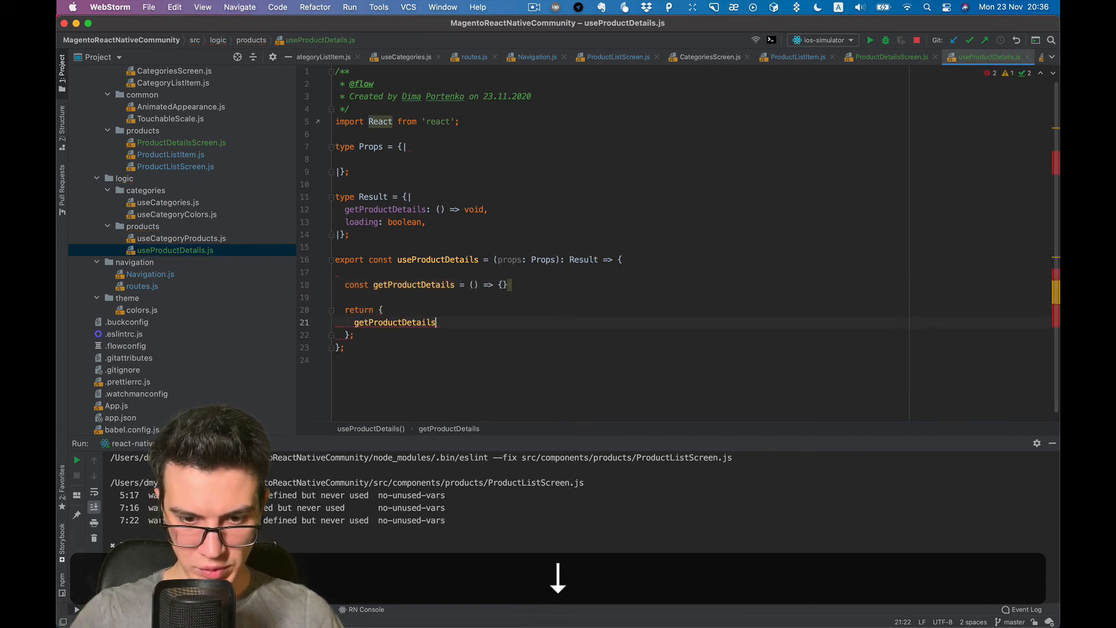
text(,])
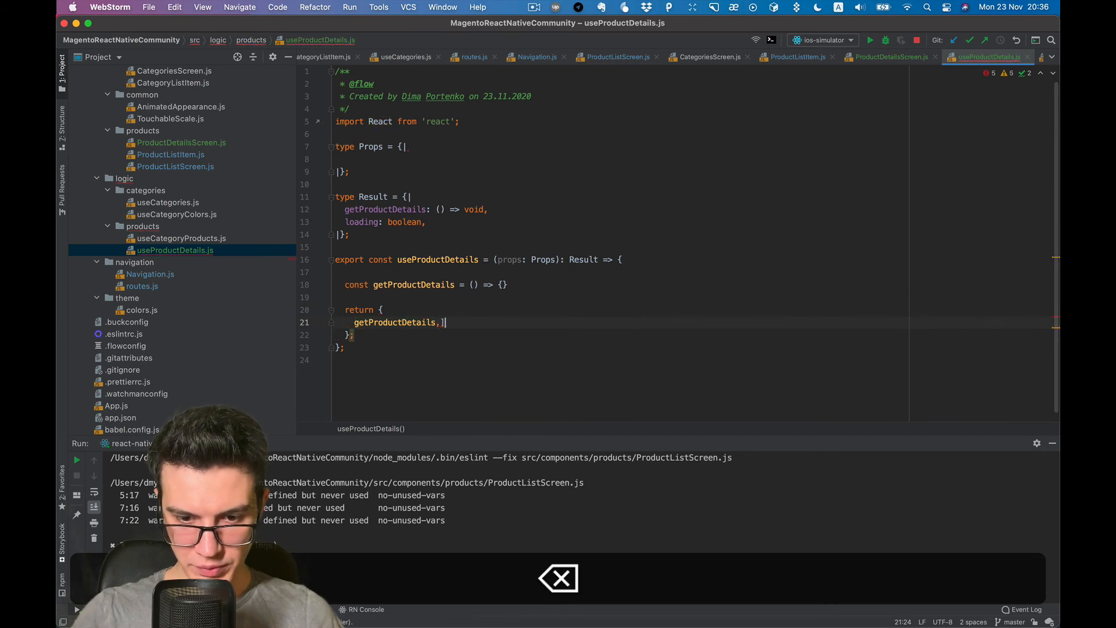
key(backspace)
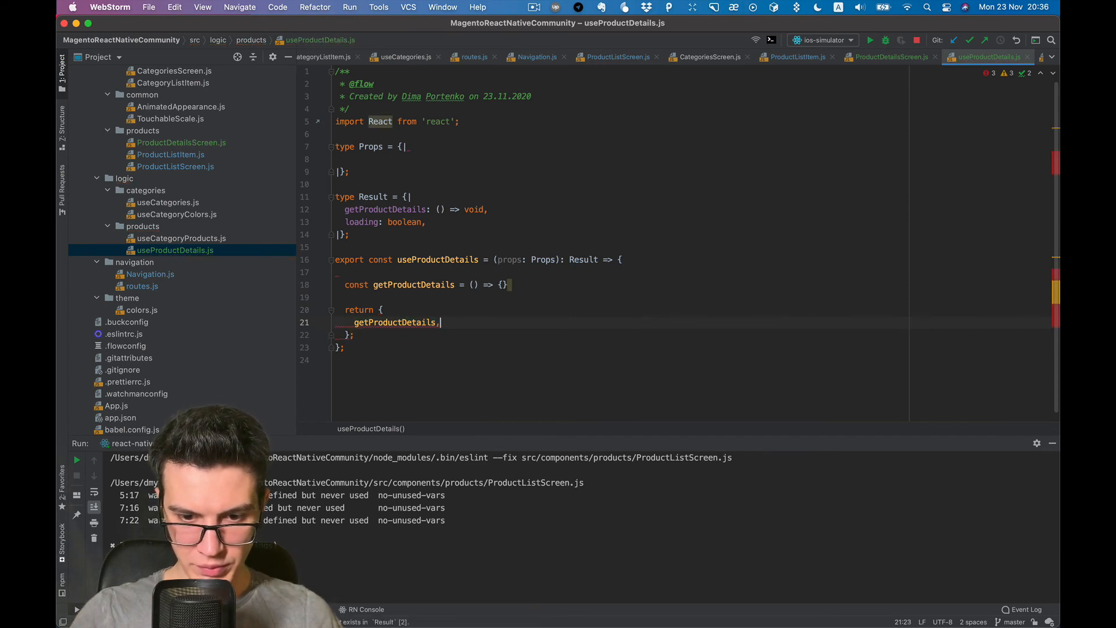
text(la)
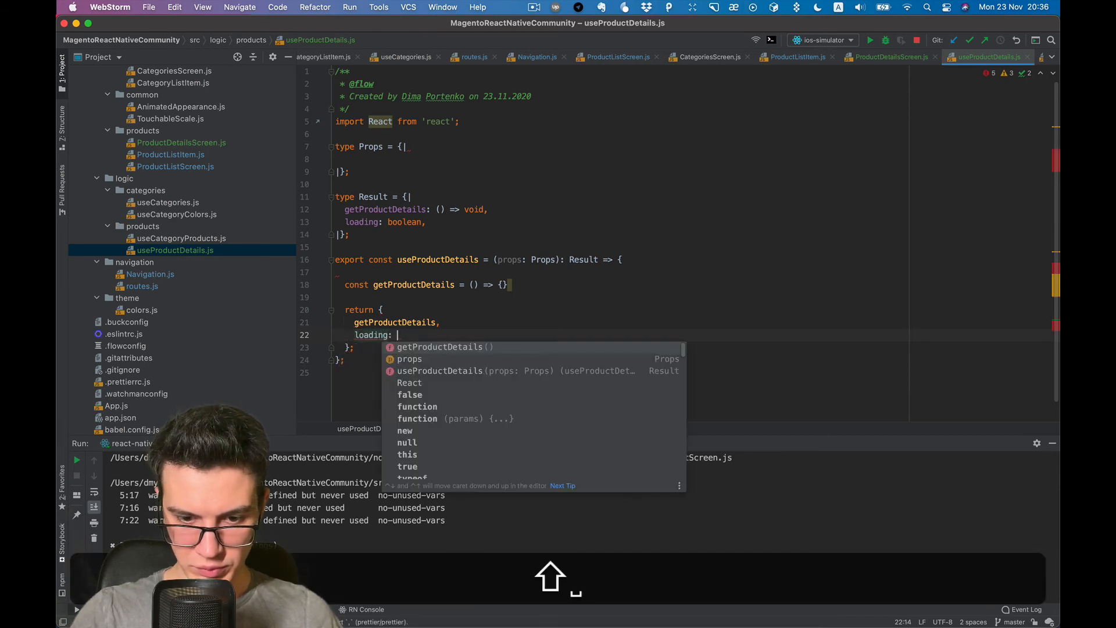
text(false)
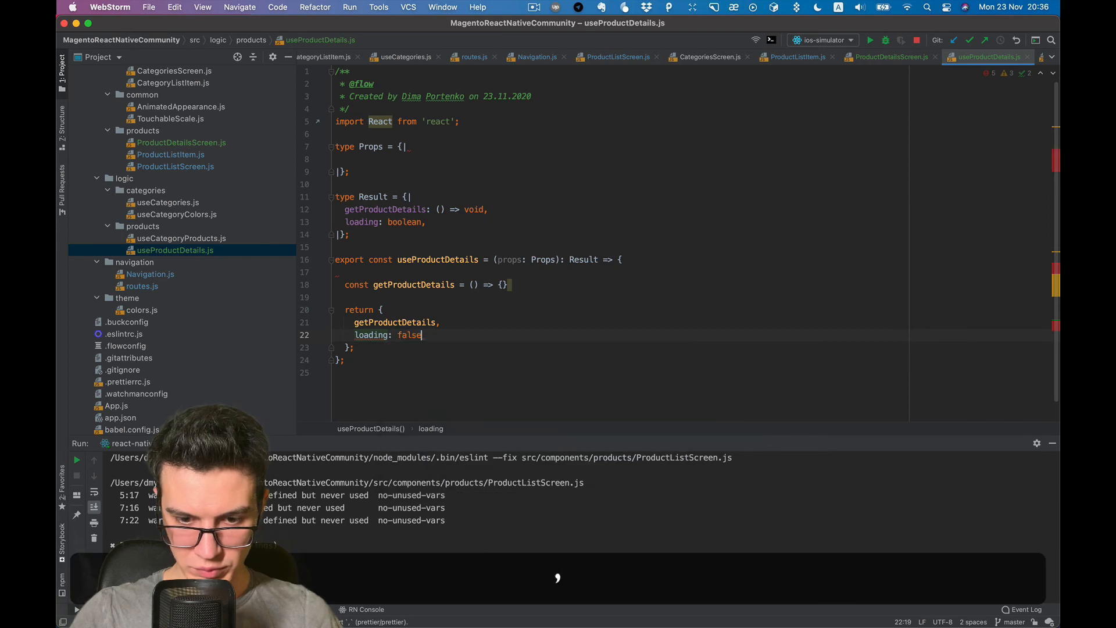
text(,)
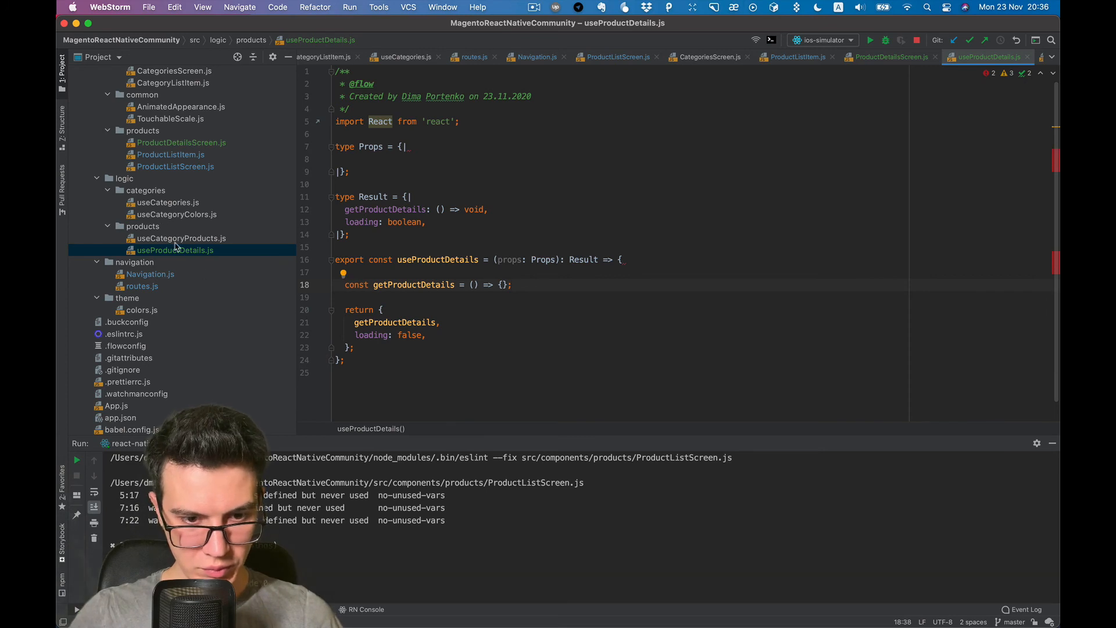
Step: In ProductDetailsScreen.js, destructure fields from useProductDetails({}) with its import auto-added
click(174, 166)
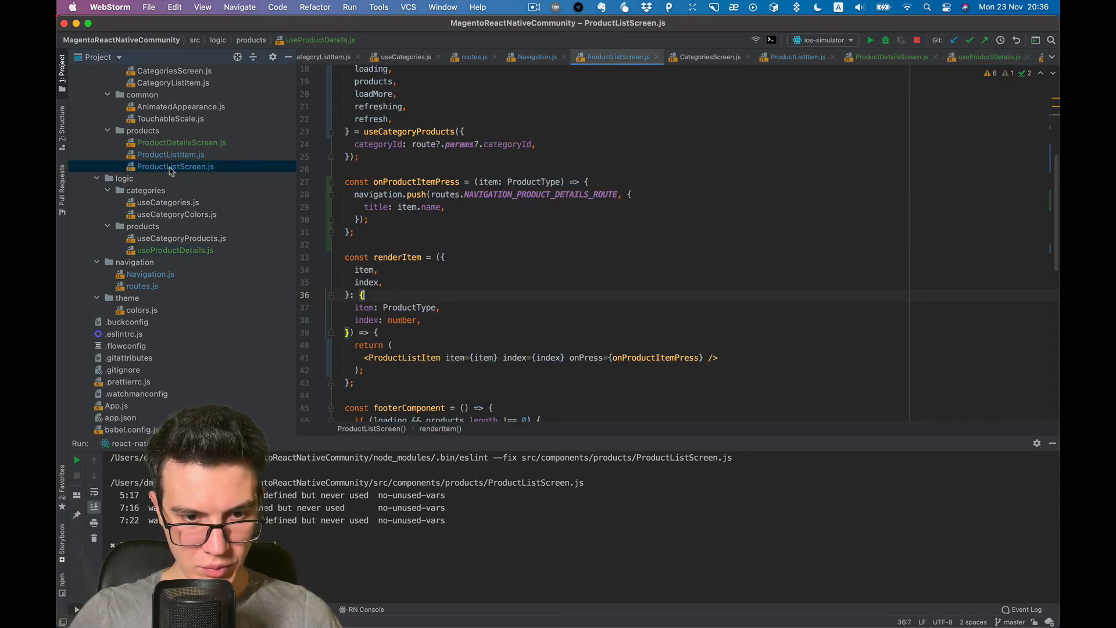
click(181, 142)
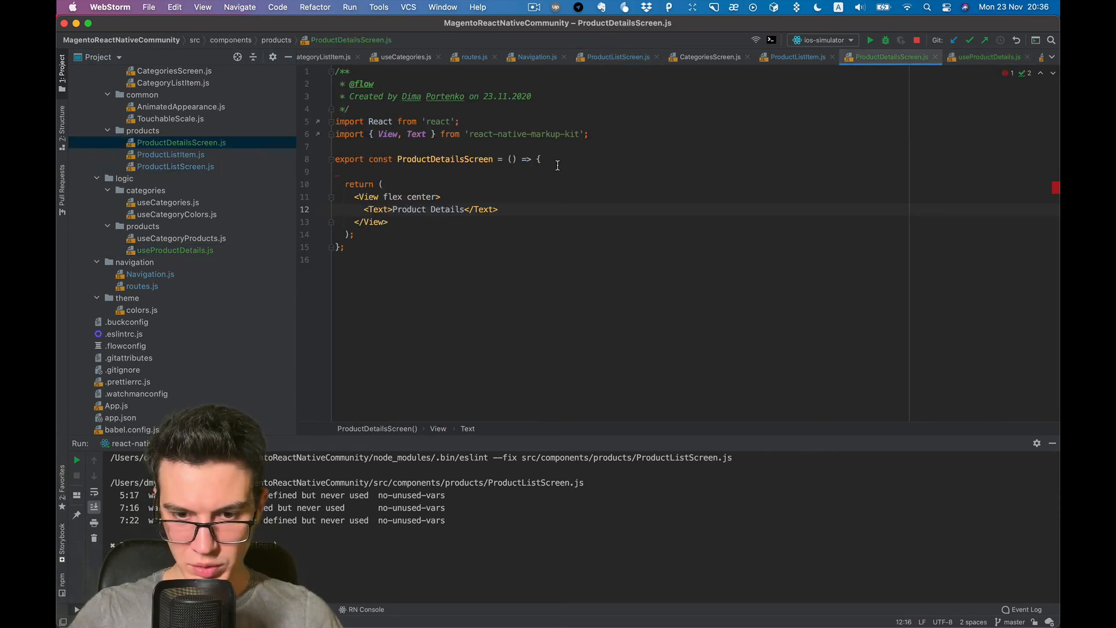
text(const { } = useProductDetails();)
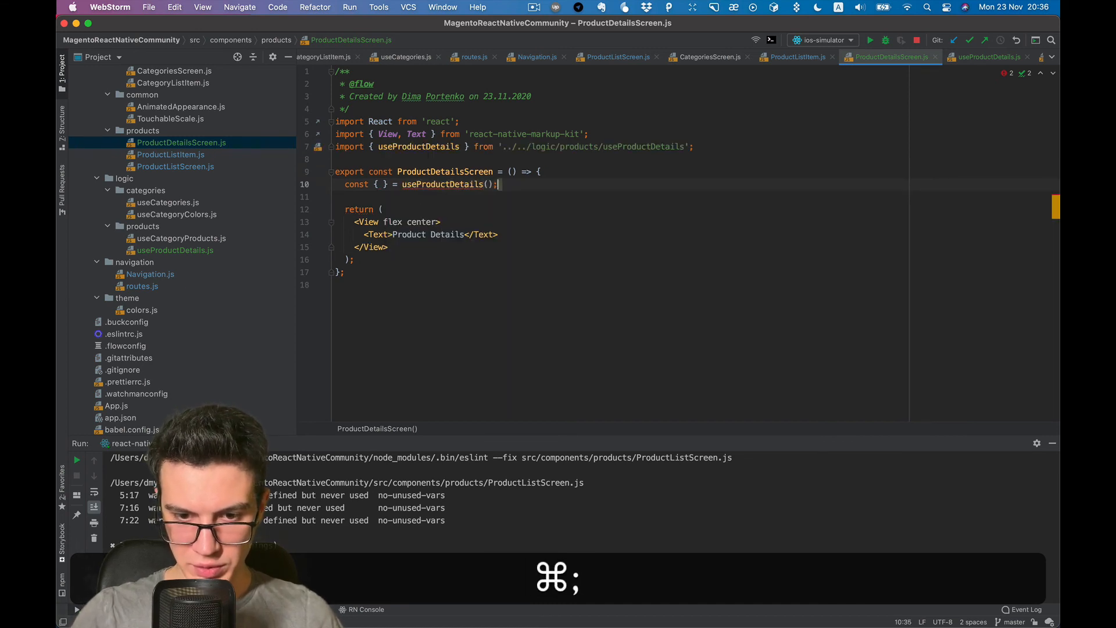
text({})
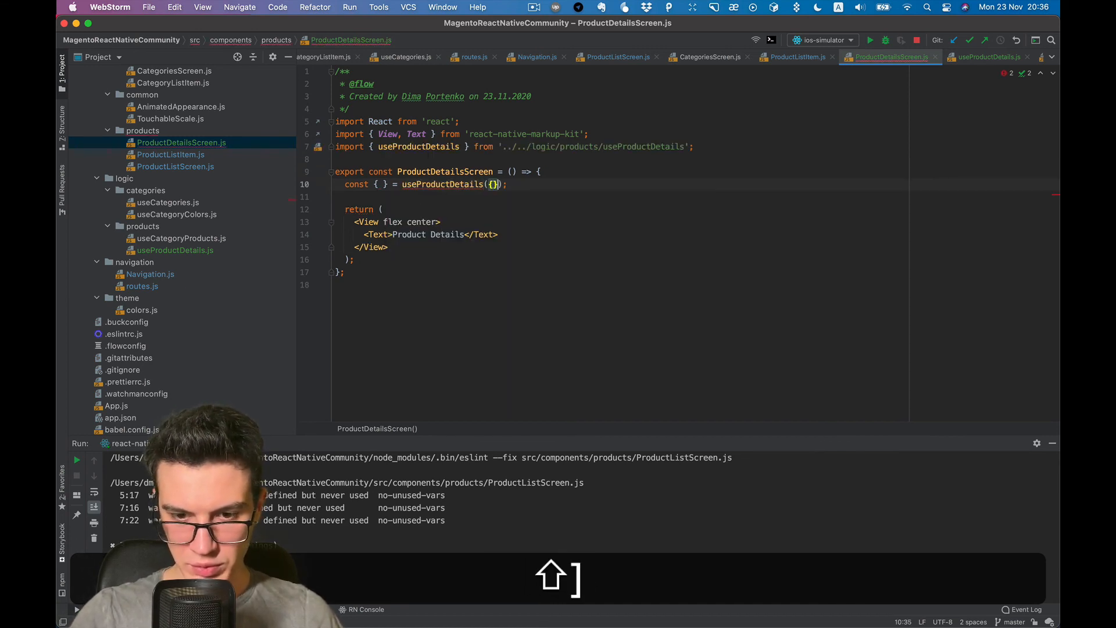
text(props:)
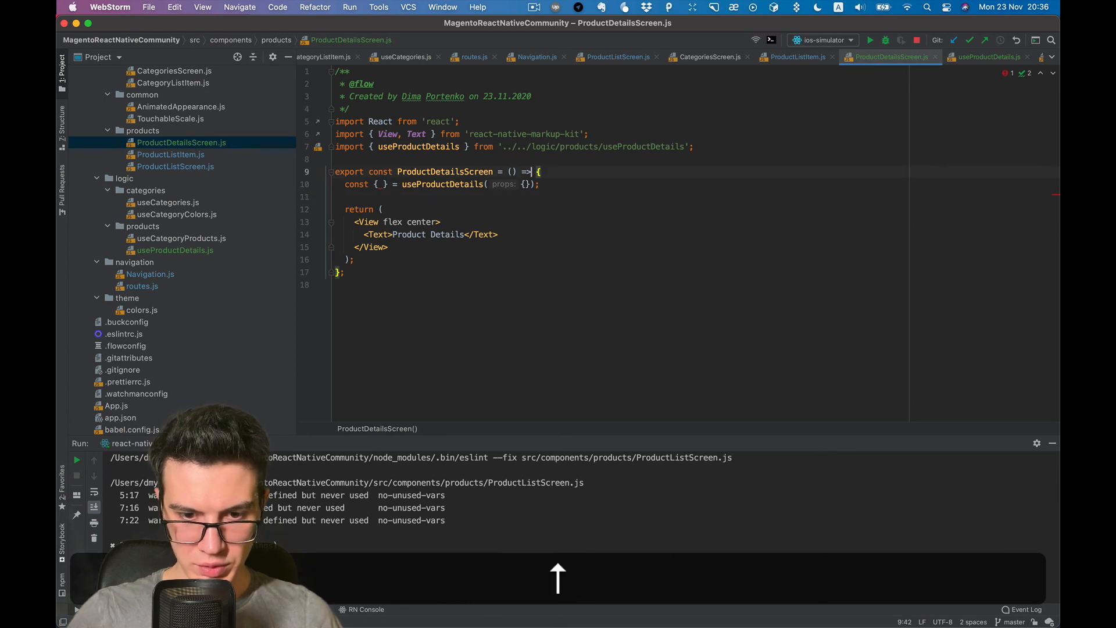
text(getProductDetails, loadin)
text(useEffect(() =)
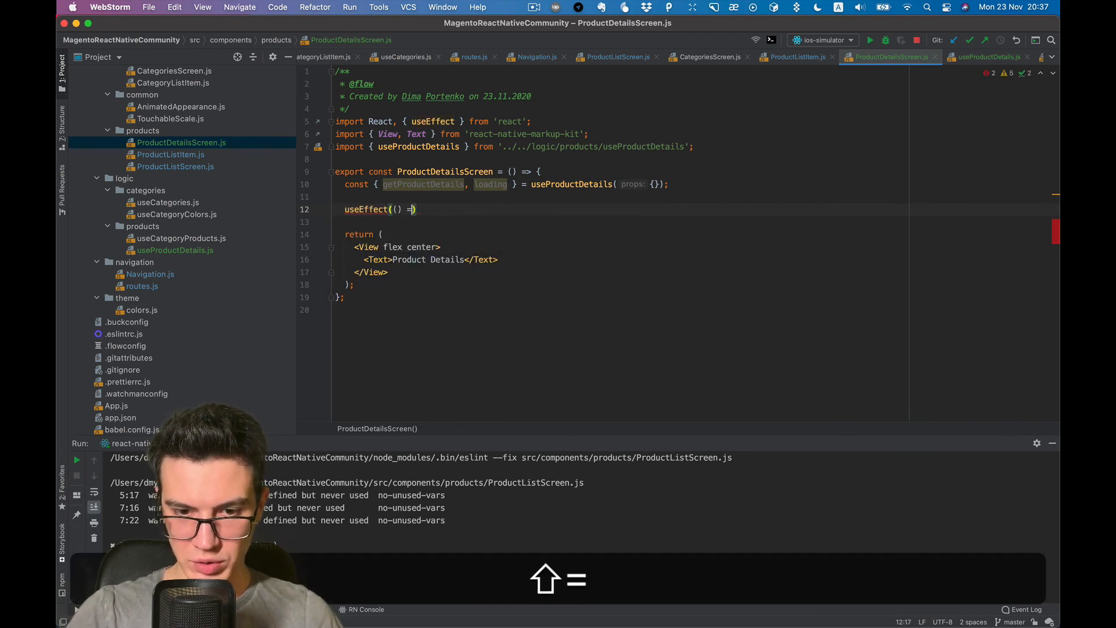
Step: Call getProductDetails() inside a useEffect with an empty dependency array, then bring the iOS Simulator forward
text(ge)
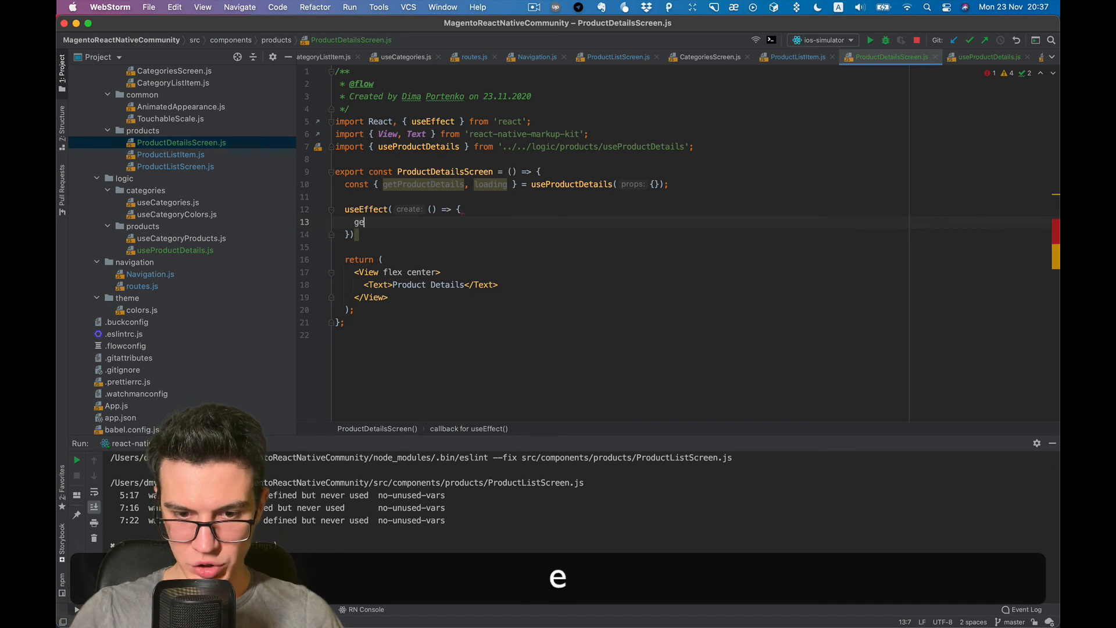
text(etProductDetails)
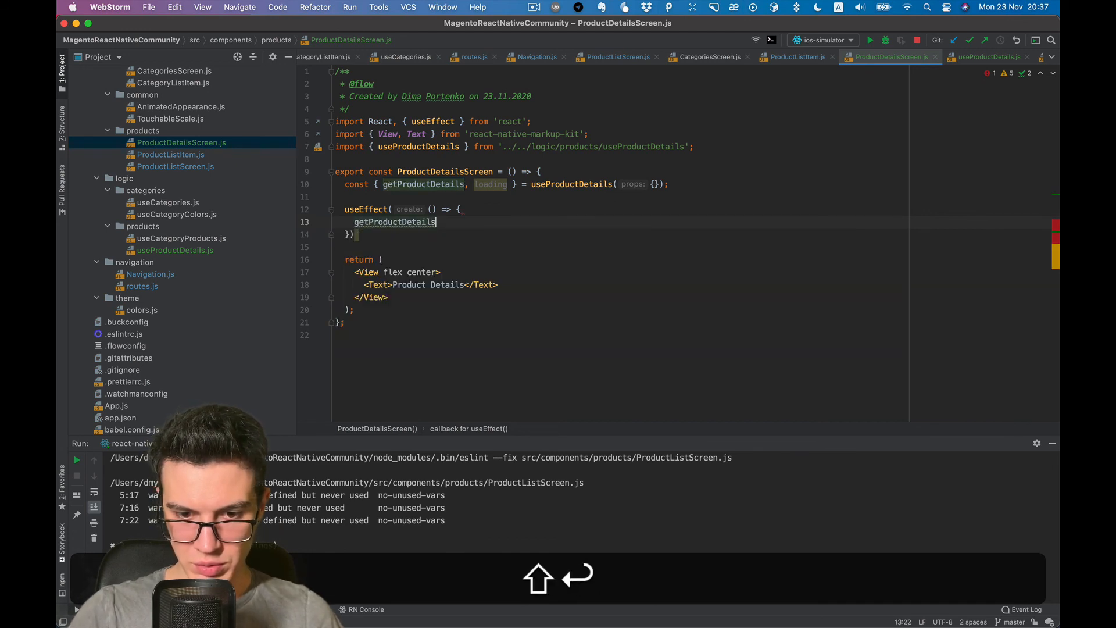
text(();)
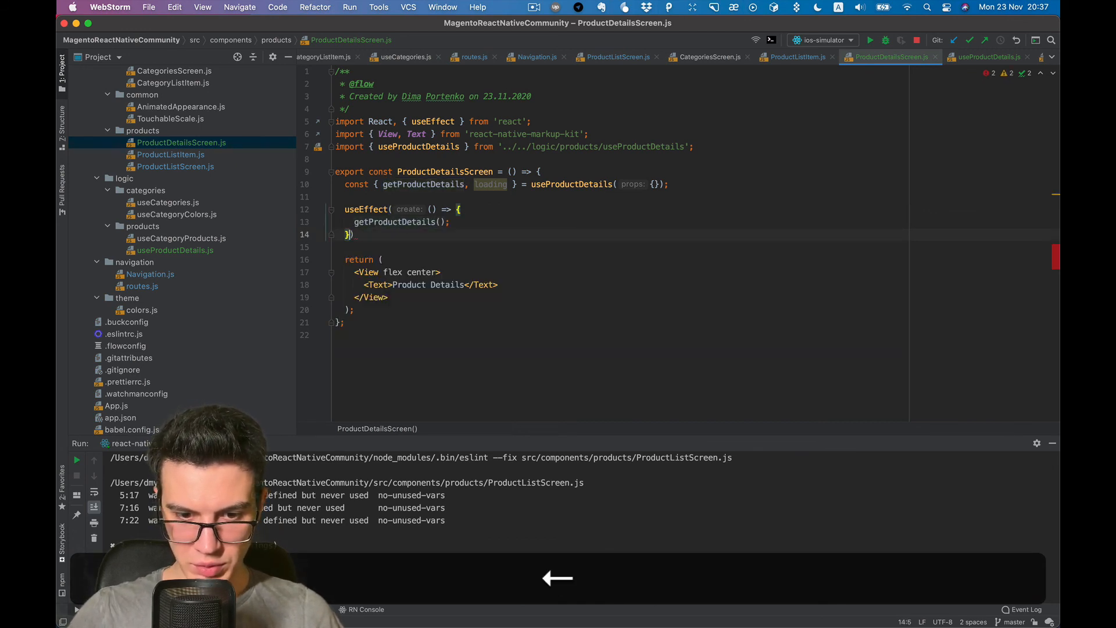
text(, inputs: [])
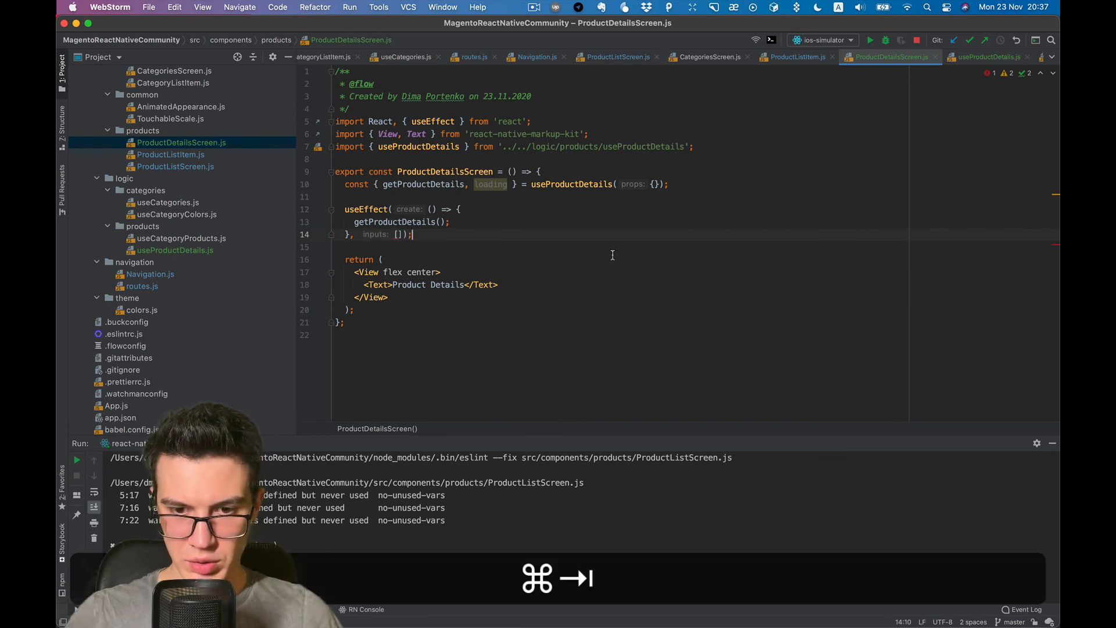
key(cmd+tab)
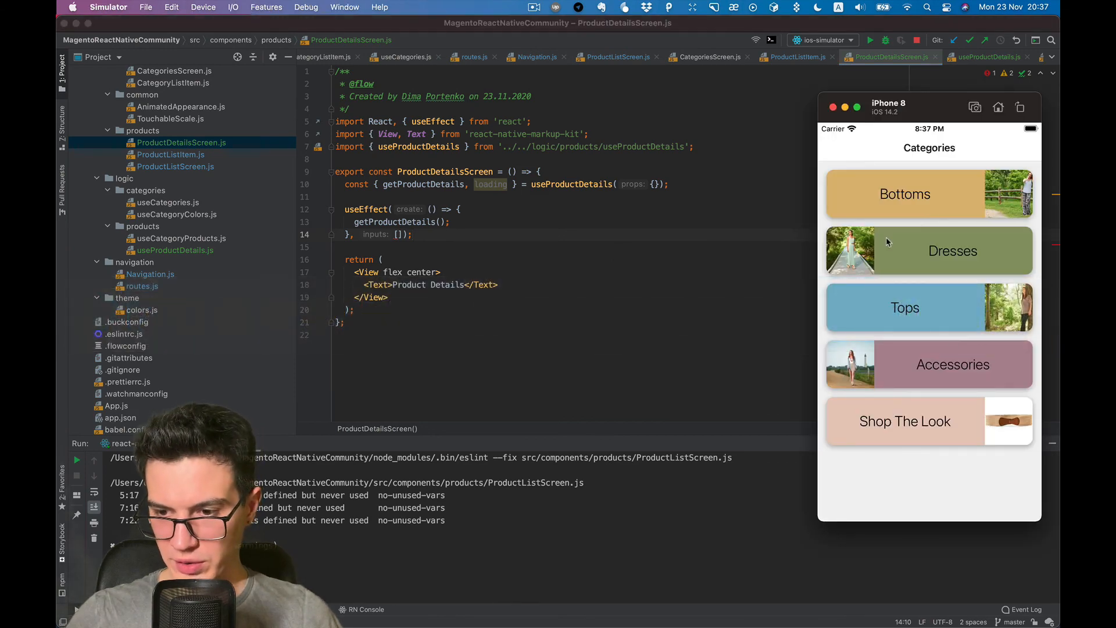